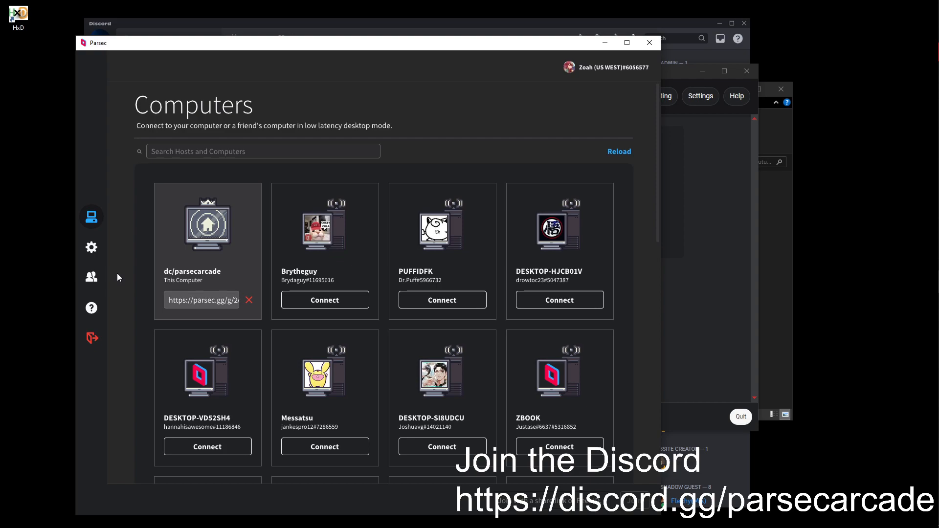
{"action": "mouse_move", "coordinate": [122, 282]}
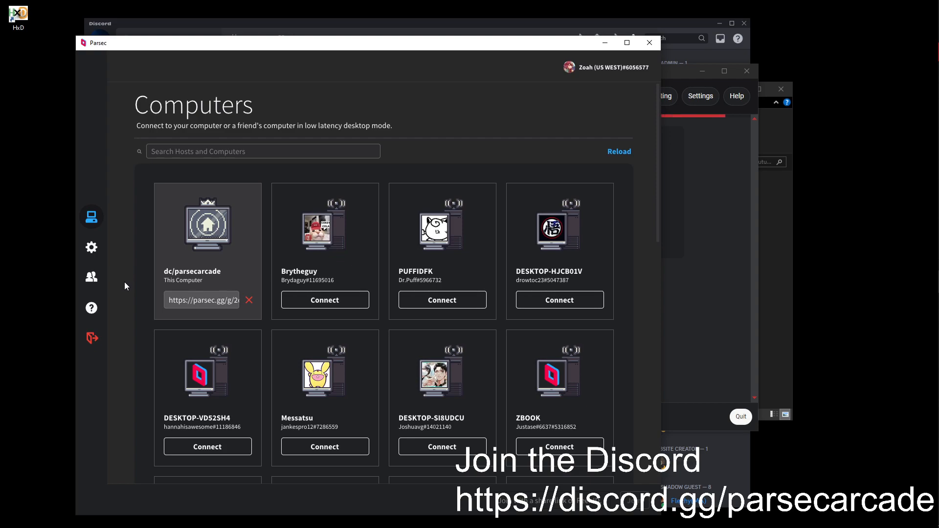
{"action": "mouse_move", "coordinate": [167, 303]}
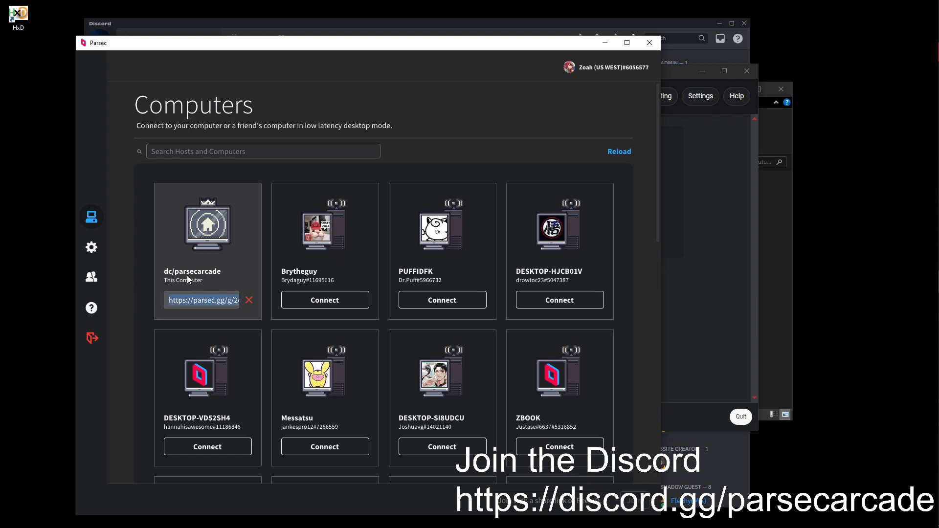
{"action": "mouse_move", "coordinate": [686, 258]}
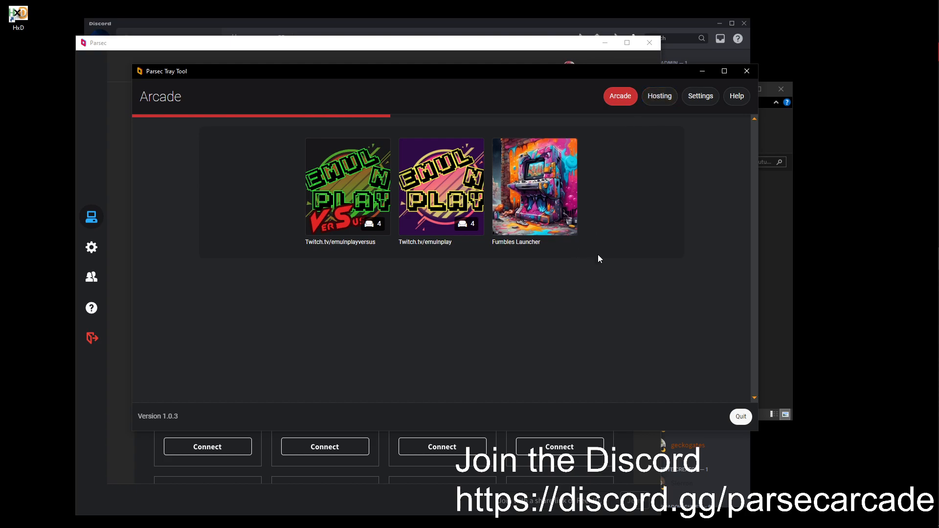
{"action": "mouse_move", "coordinate": [624, 133]}
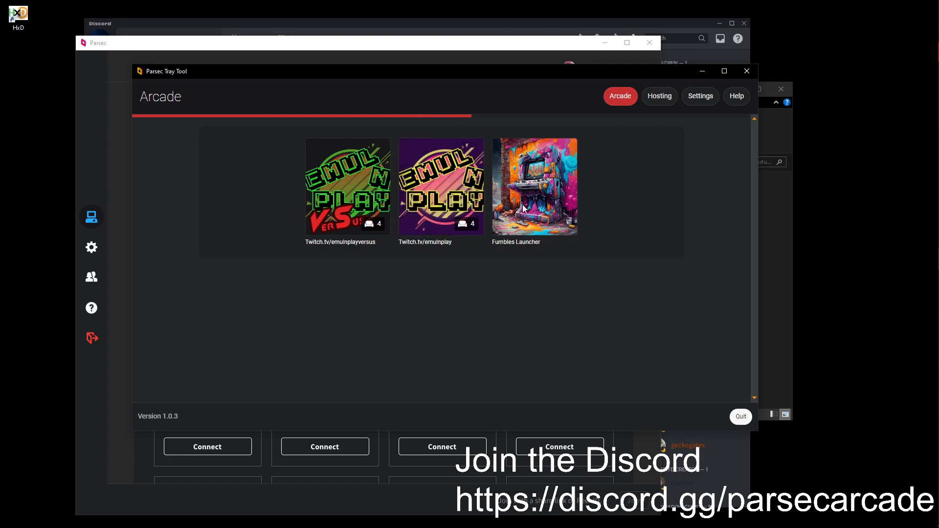
{"action": "mouse_move", "coordinate": [629, 120]}
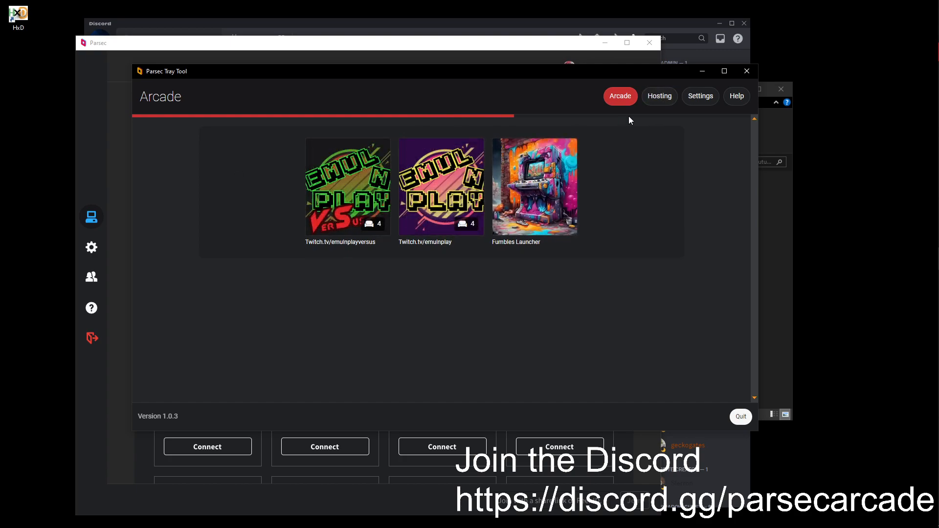
- Fill the hosting form with the last used saved room details and paste the share link
{"action": "left_click", "coordinate": [659, 96]}
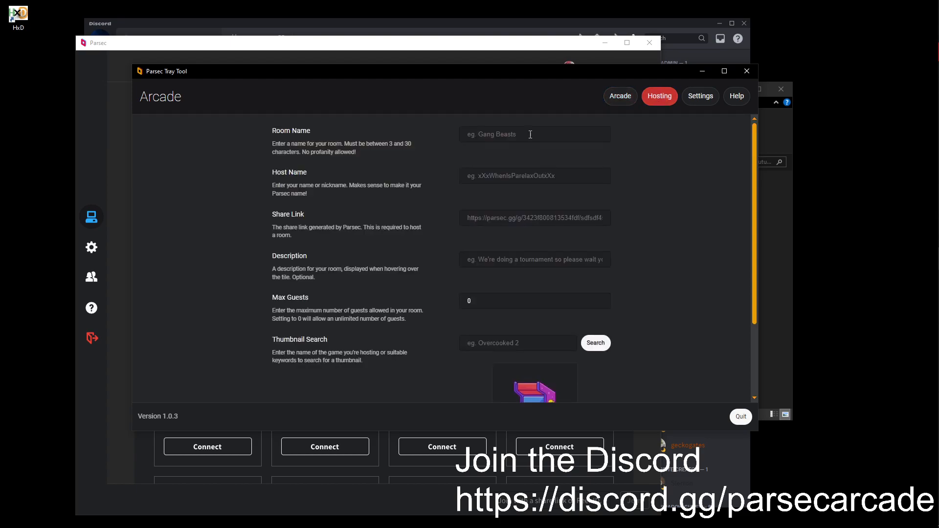
{"action": "left_click", "coordinate": [533, 133]}
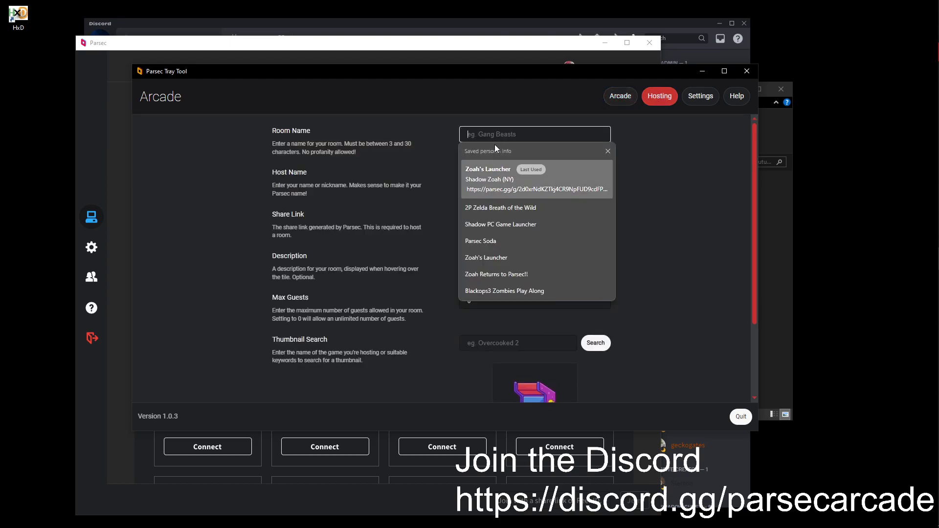
{"action": "left_click", "coordinate": [487, 169]}
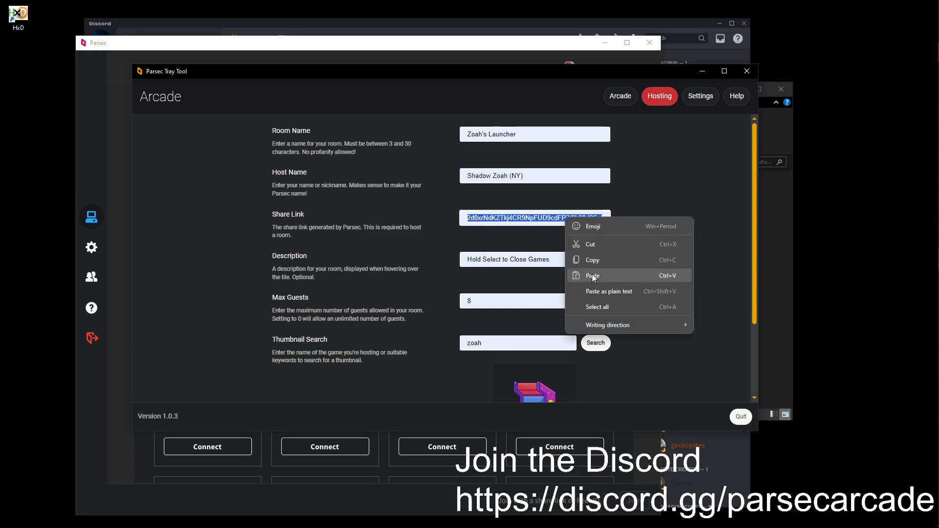
{"action": "left_click", "coordinate": [592, 276]}
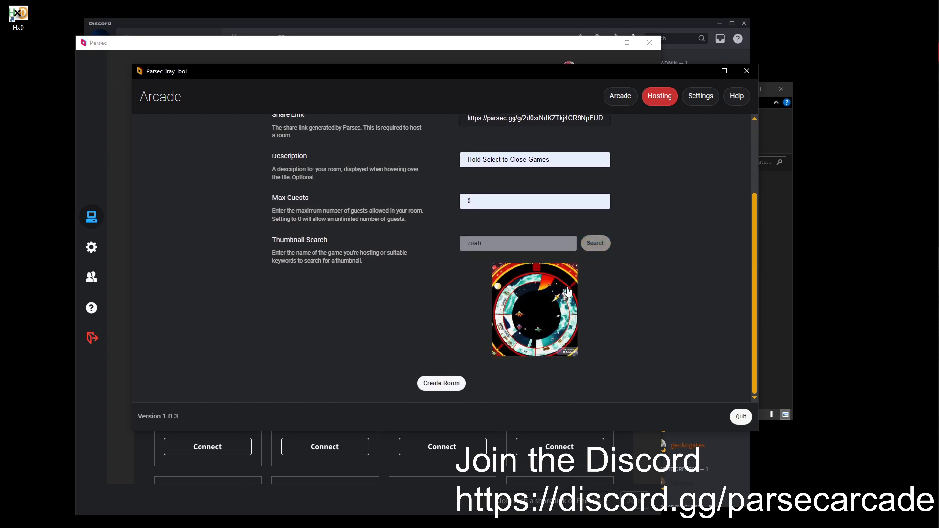
- Check the 'Hold Select to Close Games' description and create the 8-guest room
{"action": "scroll", "scroll_direction": "up", "scroll_amount": 3}
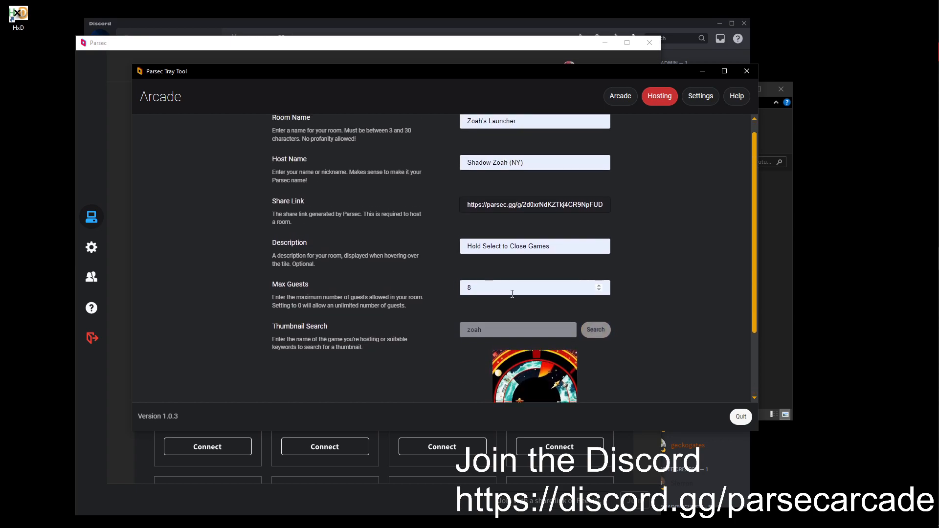
{"action": "triple_click", "coordinate": [534, 245]}
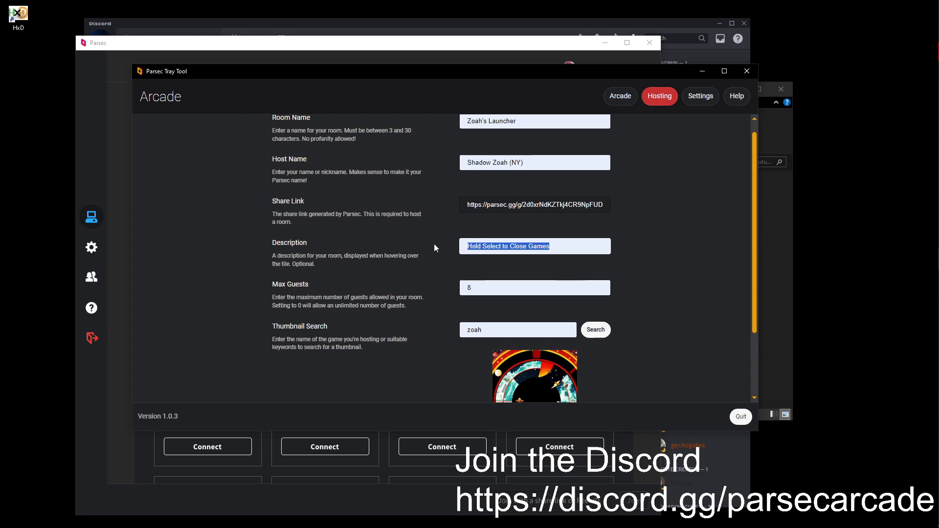
{"action": "left_click", "coordinate": [536, 245]}
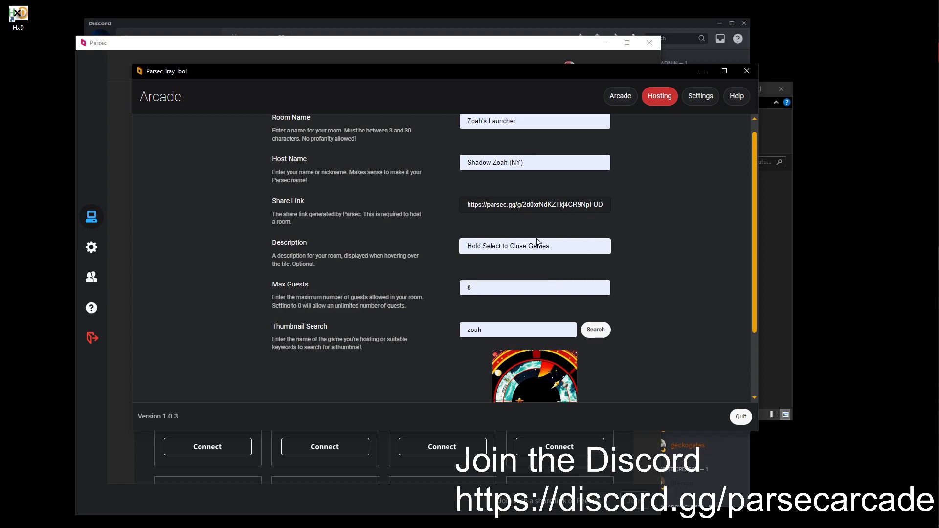
{"action": "mouse_move", "coordinate": [621, 274]}
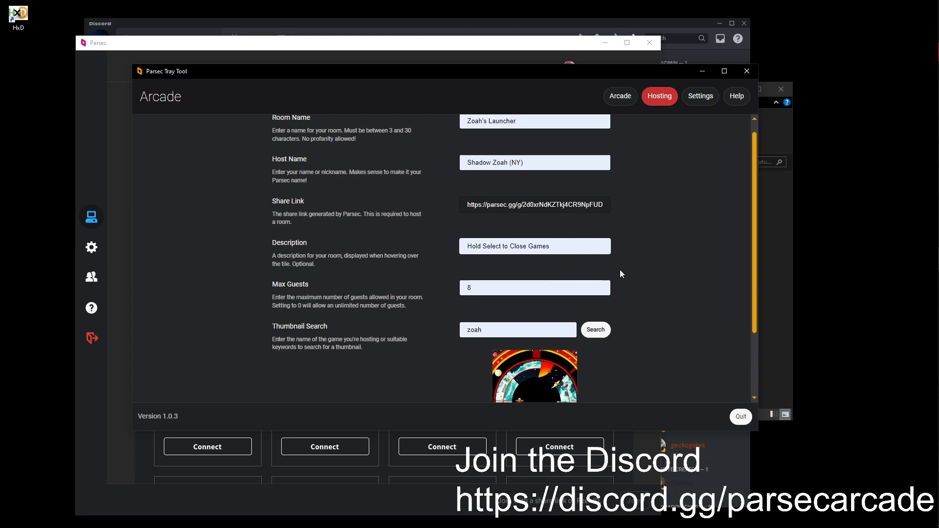
{"action": "scroll", "scroll_direction": "up", "scroll_amount": 3}
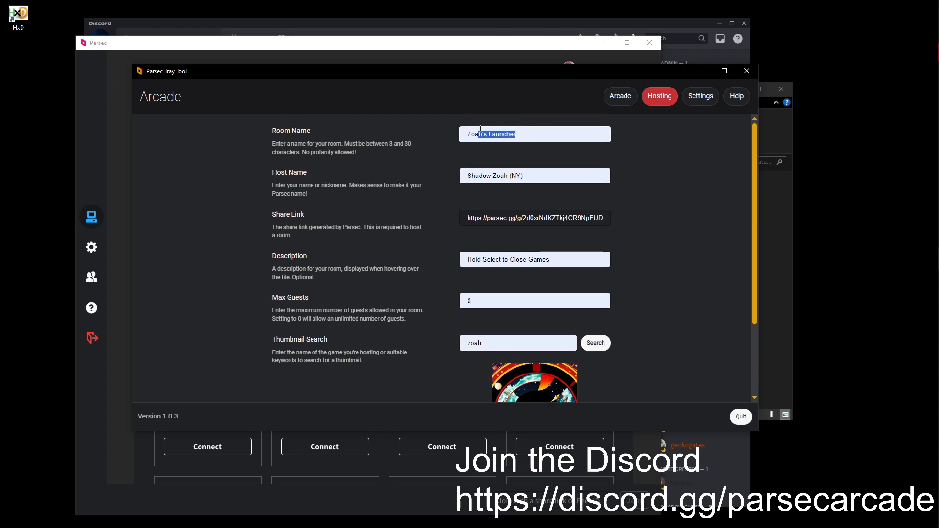
{"action": "scroll", "scroll_direction": "down", "scroll_amount": 3}
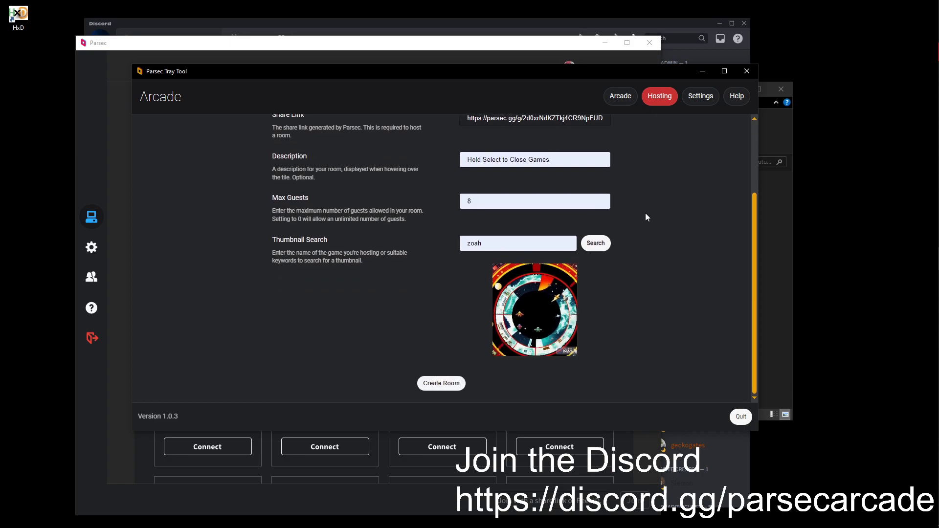
{"action": "left_click", "coordinate": [441, 383]}
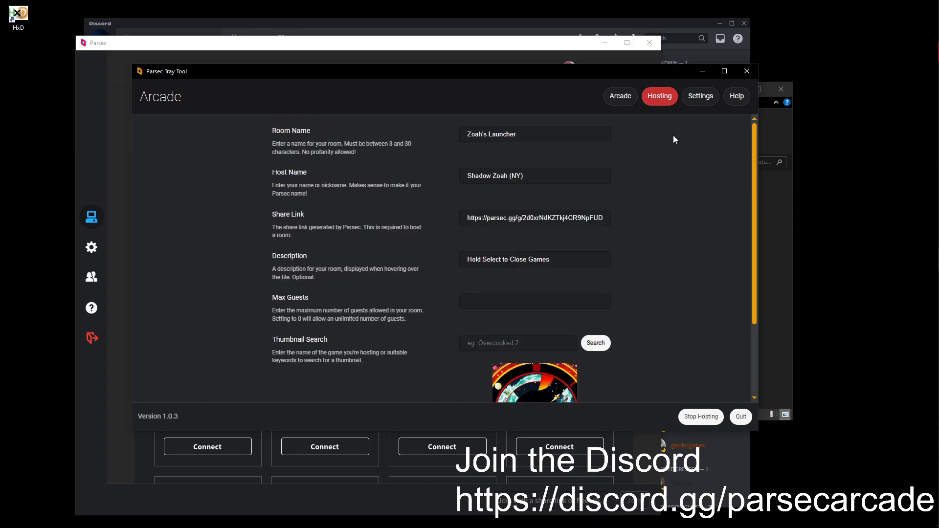
- Return to the Arcade listing to find Zoah's Launcher with 8 guest slots
{"action": "left_click", "coordinate": [620, 96]}
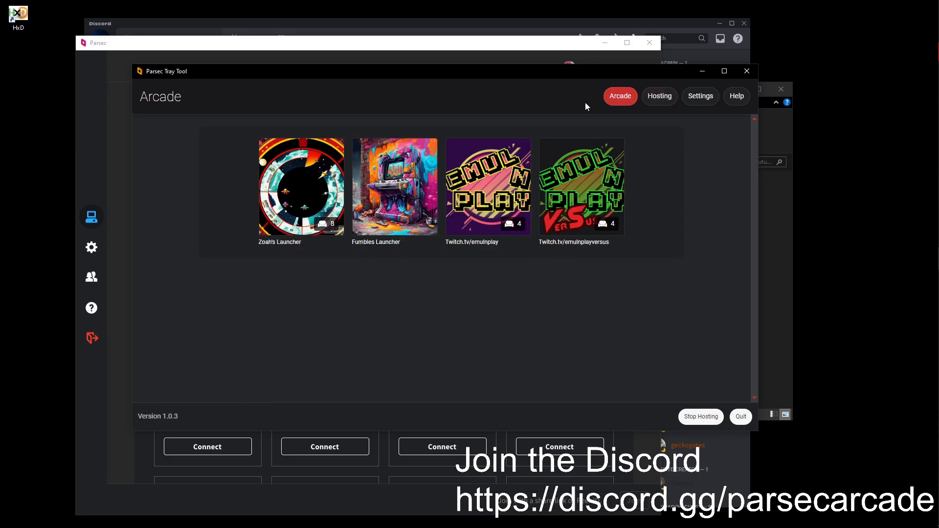
{"action": "mouse_move", "coordinate": [301, 187]}
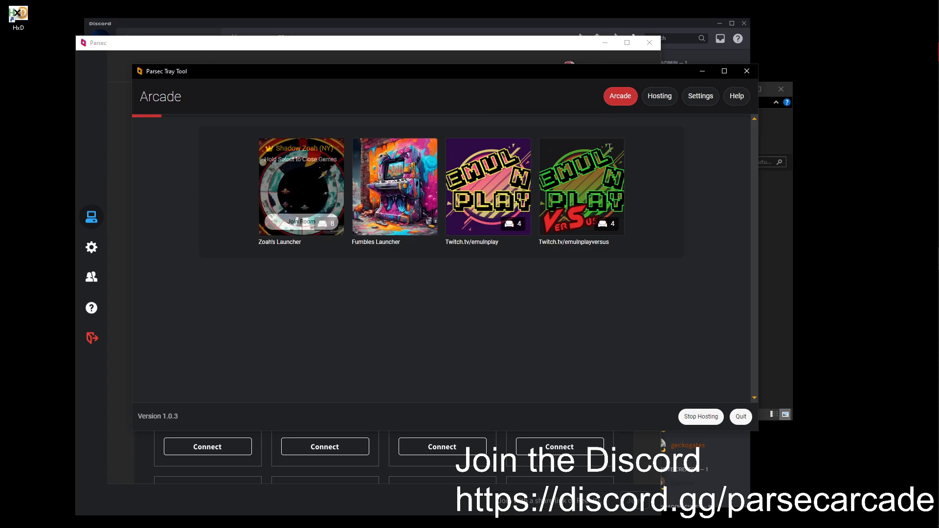
{"action": "mouse_move", "coordinate": [235, 185]}
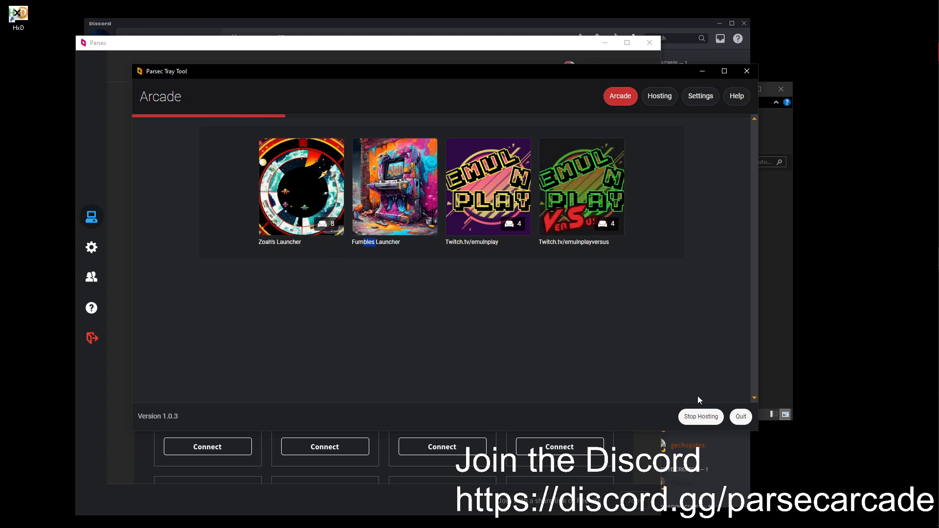
{"action": "mouse_move", "coordinate": [772, 338]}
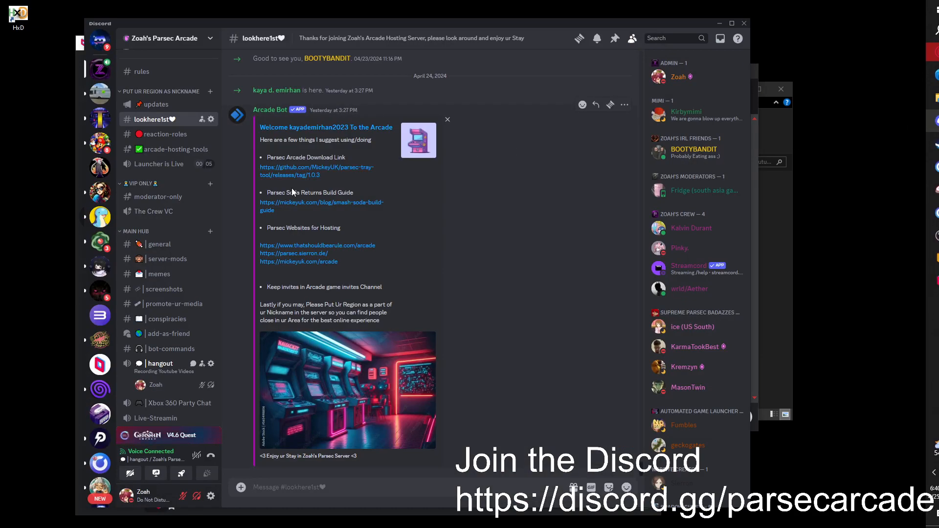
- Open the parsec.sierron.de Game Sessions for Parsec website from Discord
{"action": "left_click", "coordinate": [293, 253]}
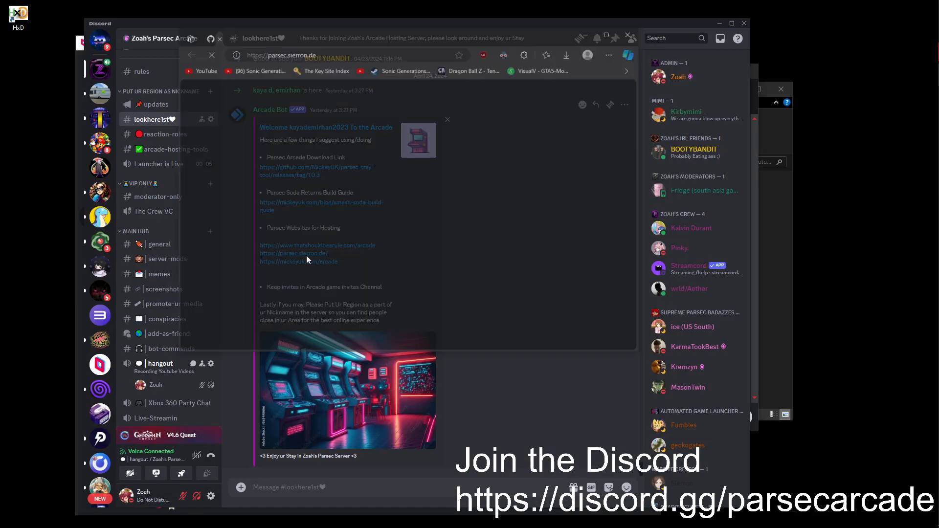
{"action": "left_click", "coordinate": [294, 254]}
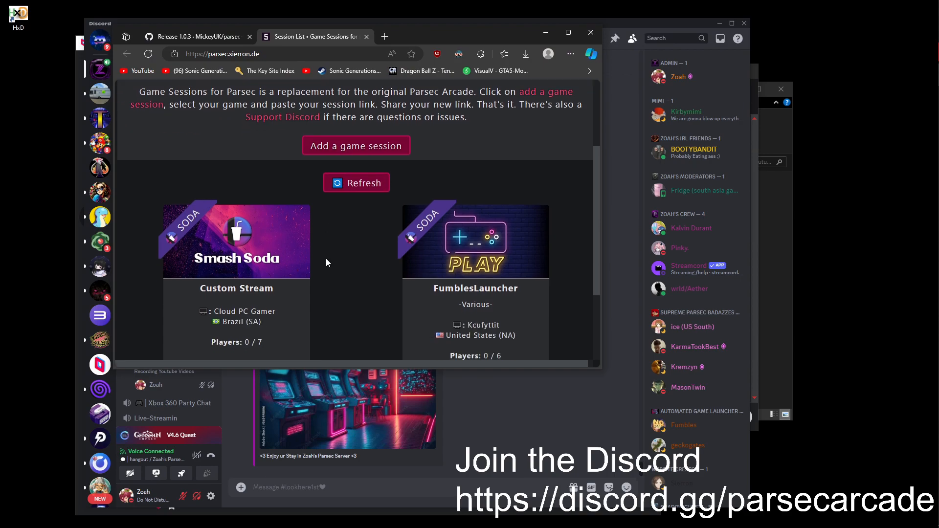
{"action": "scroll", "scroll_direction": "up", "scroll_amount": 3}
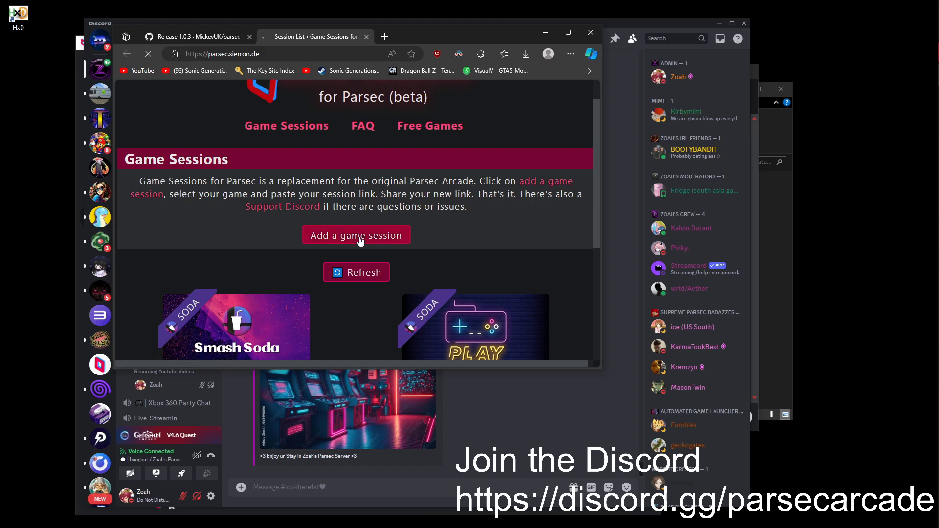
- Start adding a game session and browse the Select Game list
{"action": "left_click", "coordinate": [355, 240]}
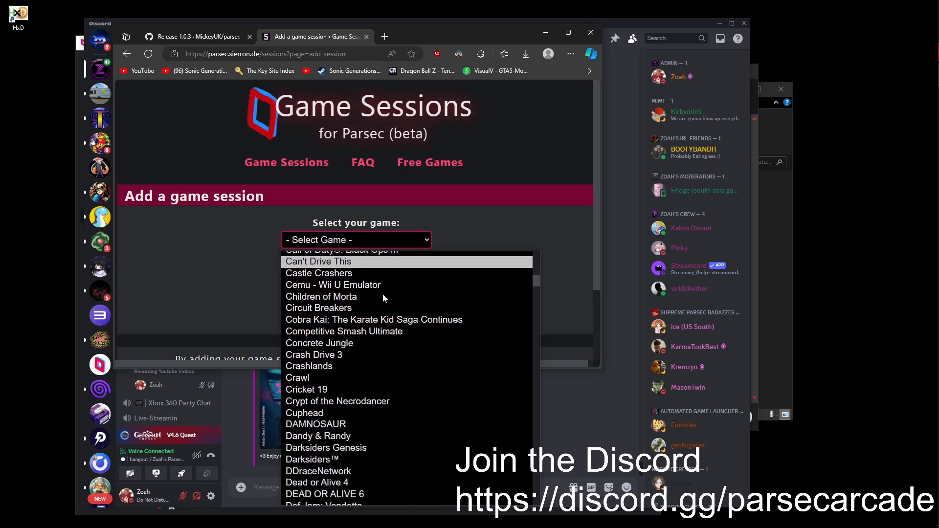
{"action": "scroll", "scroll_direction": "down", "scroll_amount": 3}
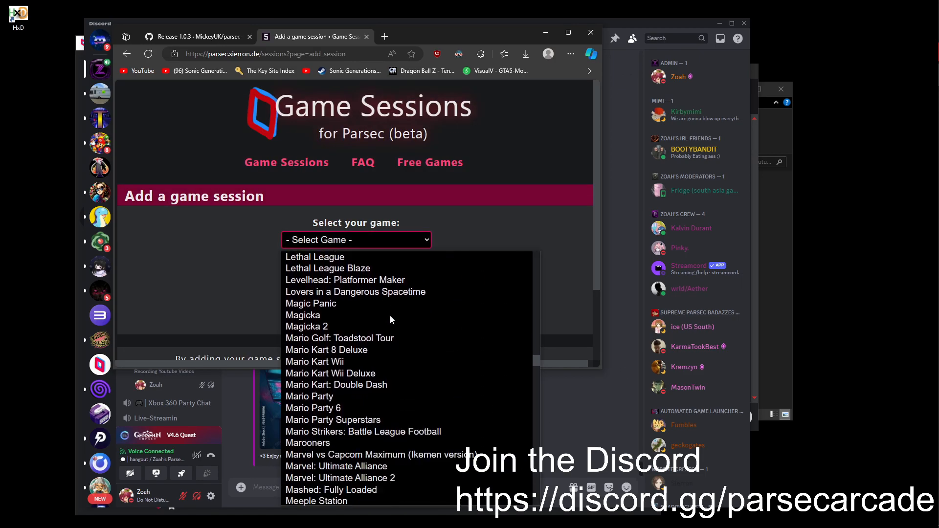
{"action": "scroll", "scroll_direction": "down", "scroll_amount": 3}
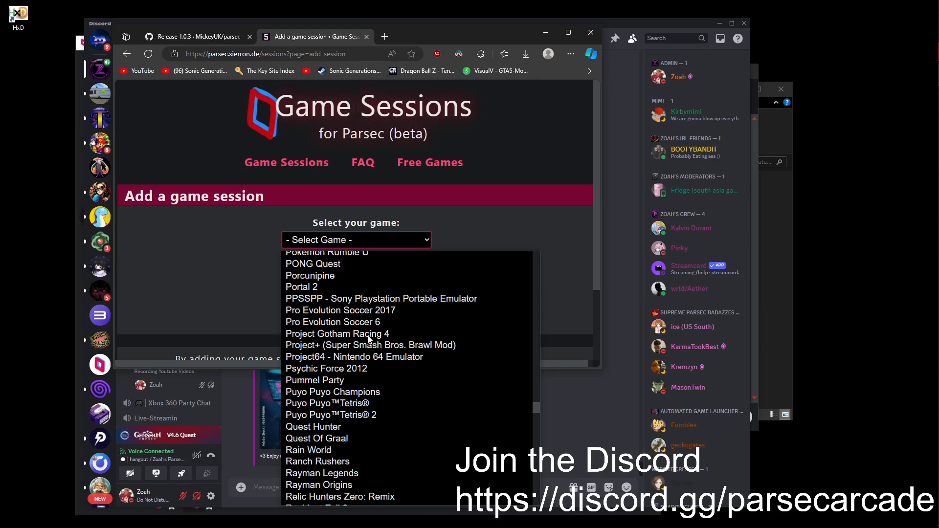
{"action": "scroll", "scroll_direction": "up", "scroll_amount": 3}
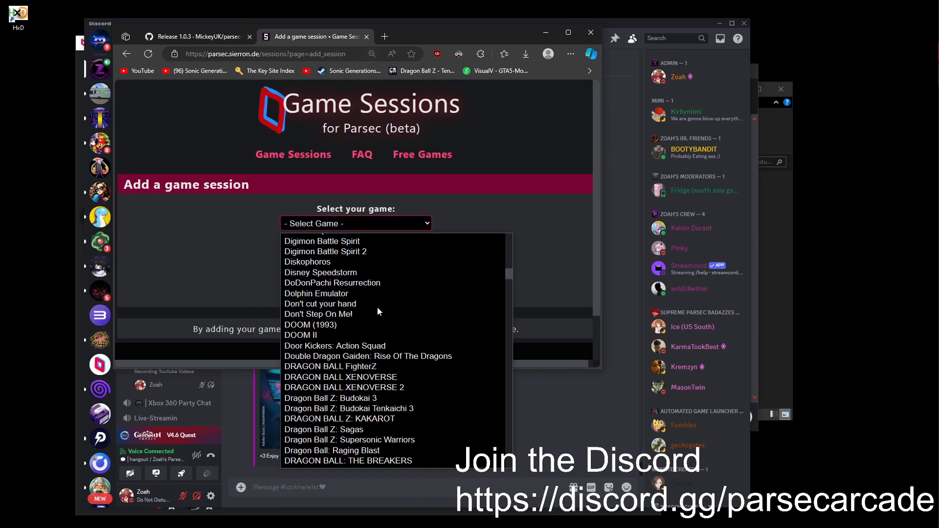
{"action": "scroll", "scroll_direction": "down", "scroll_amount": 3}
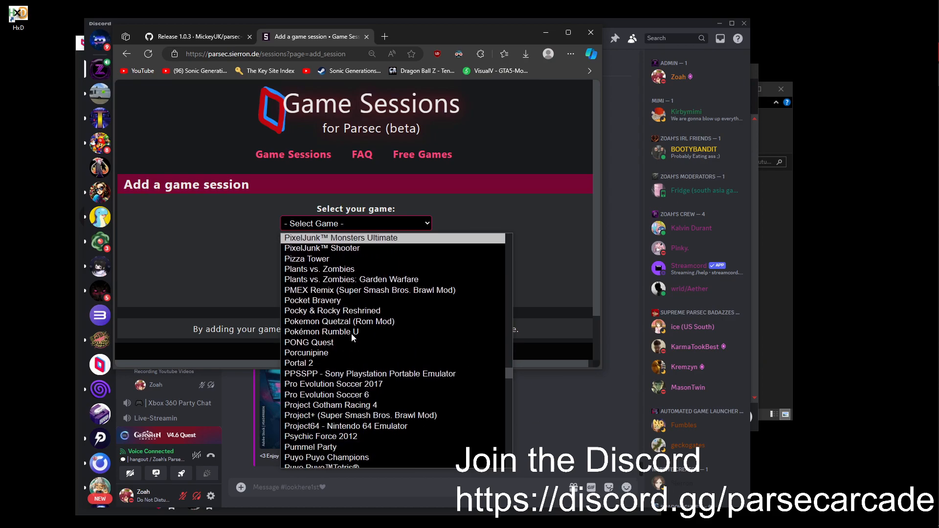
{"action": "scroll", "scroll_direction": "down", "scroll_amount": 3}
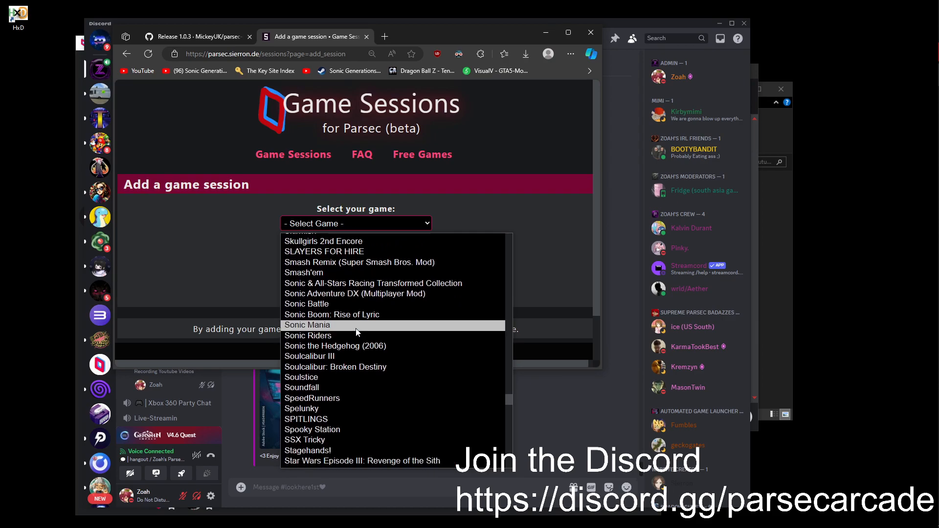
{"action": "scroll", "scroll_direction": "down", "scroll_amount": 3}
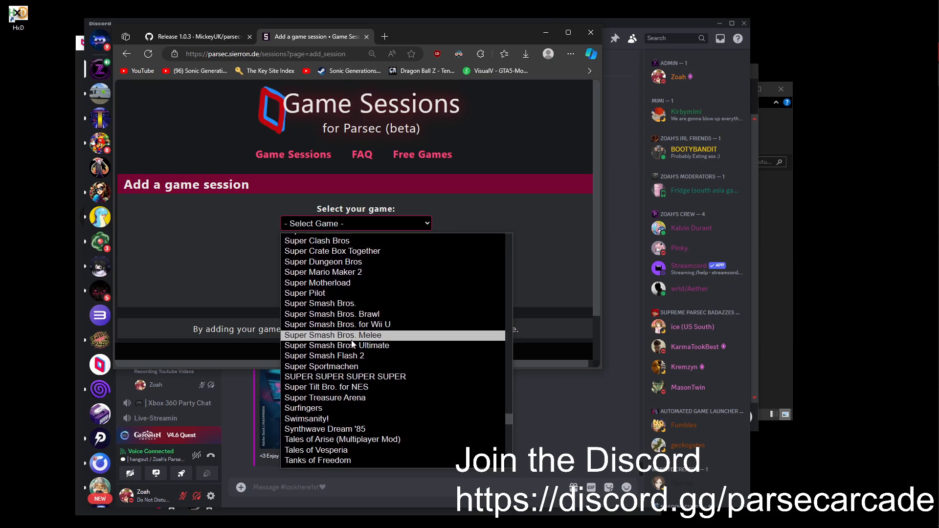
- Submit a Super Smash Flash 2 session with the Parsec share link code
{"action": "left_click", "coordinate": [323, 355]}
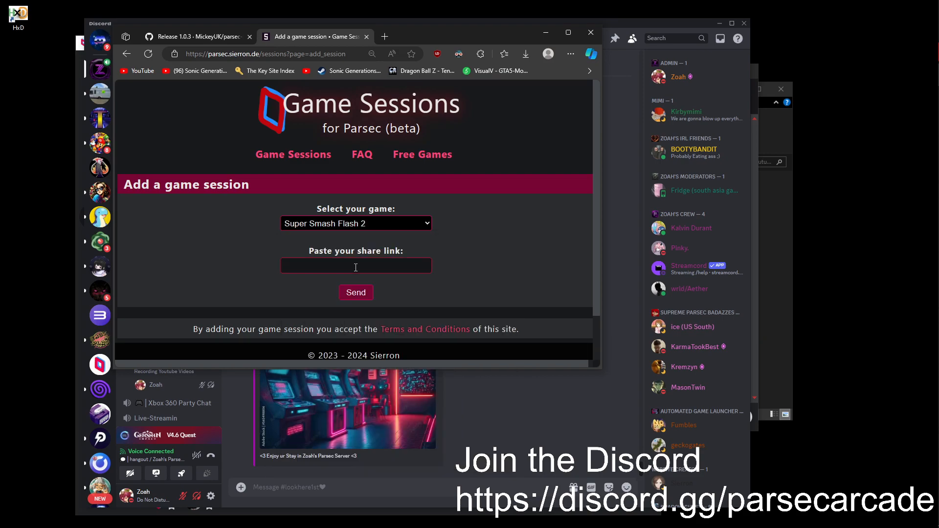
{"action": "type", "text": "dKZTkj4CR9NpFUD9cdFP2/ec8a0e38/"}
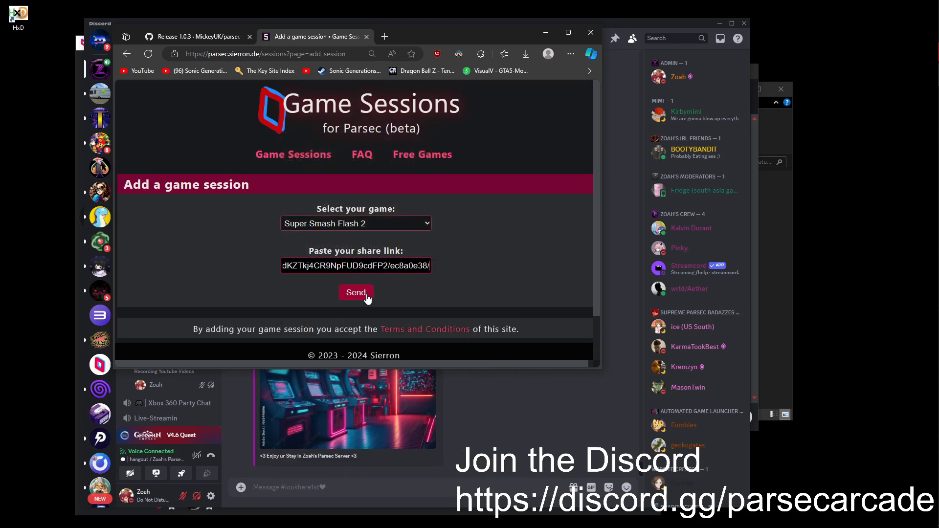
{"action": "left_click", "coordinate": [355, 293]}
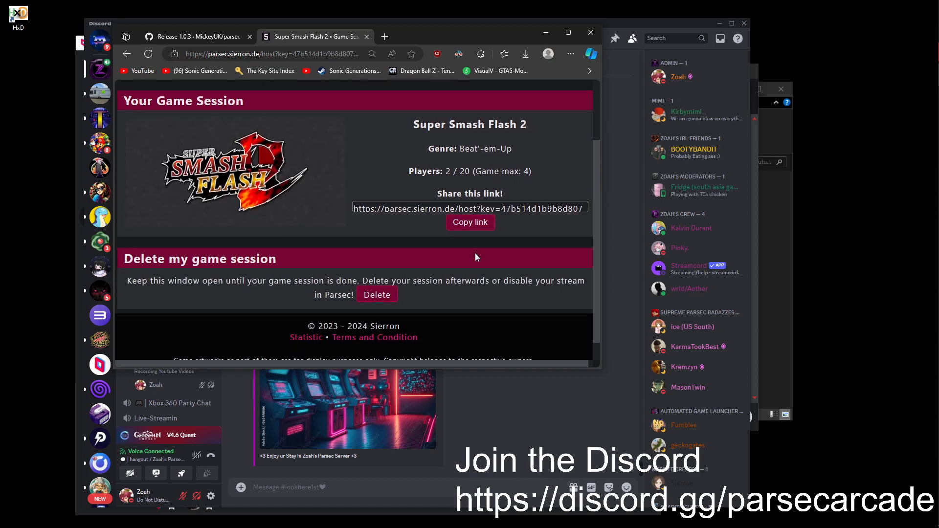
{"action": "mouse_move", "coordinate": [377, 294]}
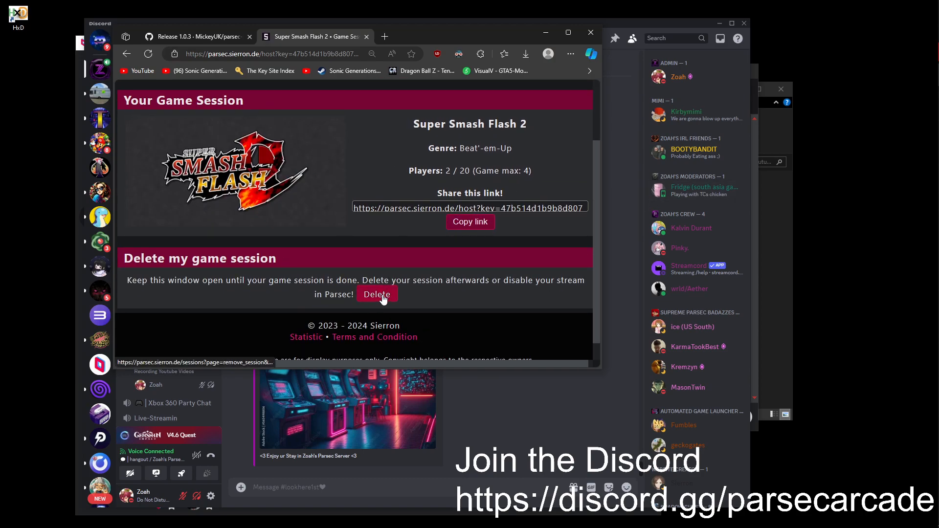
- Start deleting without confirming, then browse the public Game Sessions list
{"action": "left_click", "coordinate": [376, 294]}
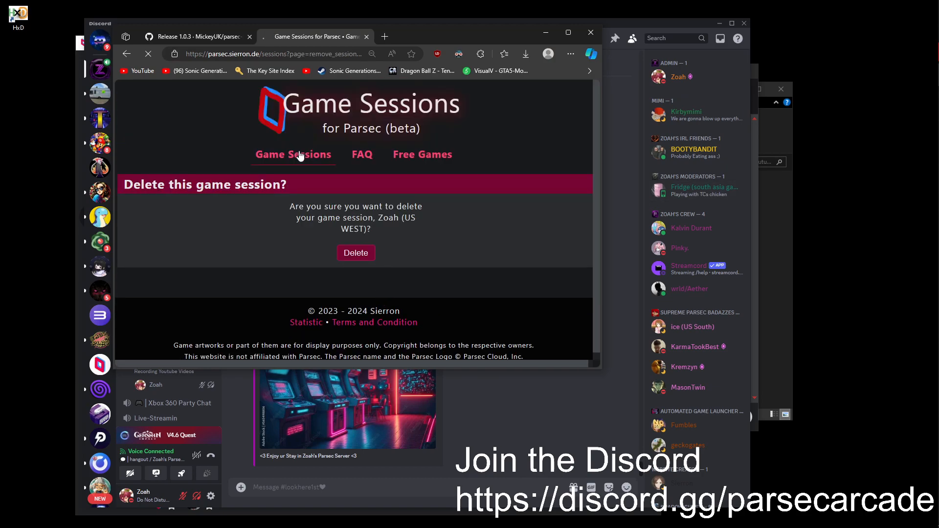
{"action": "left_click", "coordinate": [356, 252]}
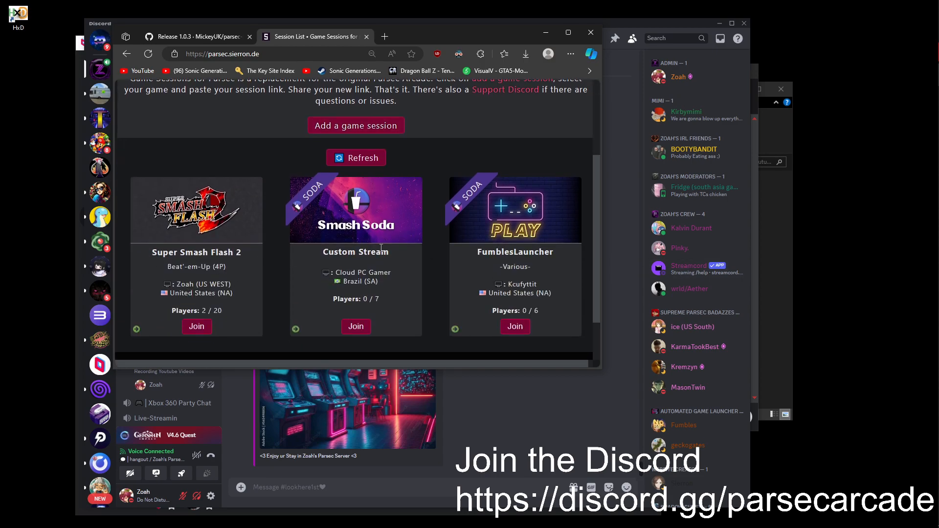
{"action": "scroll", "scroll_direction": "up", "scroll_amount": 3}
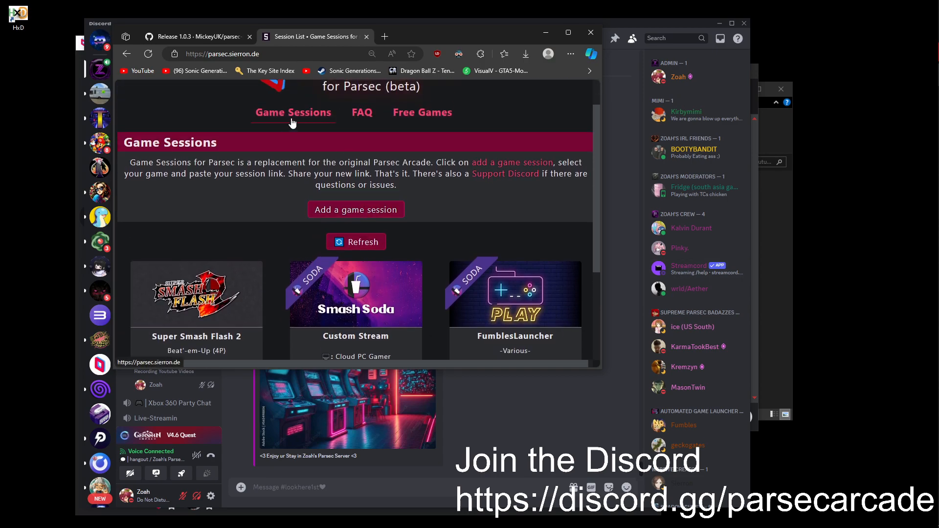
{"action": "mouse_move", "coordinate": [319, 116]}
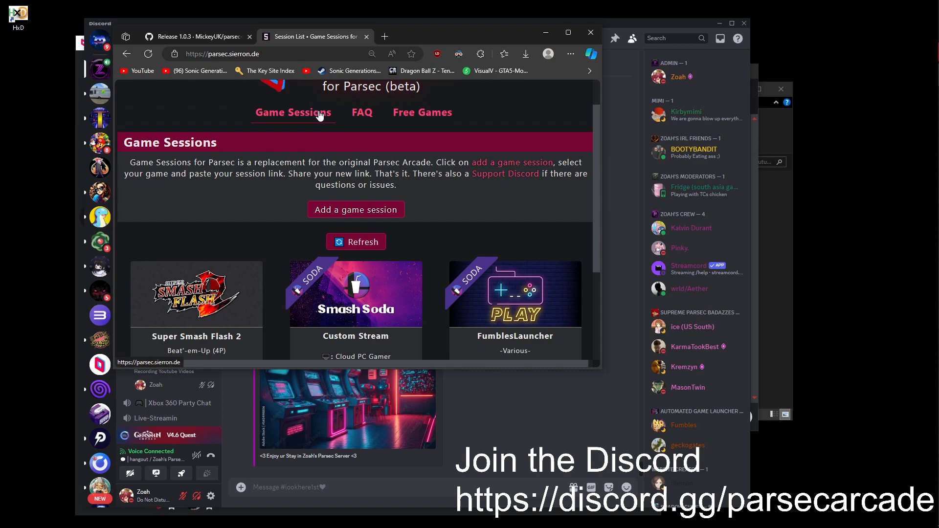
{"action": "scroll", "scroll_direction": "down", "scroll_amount": 3}
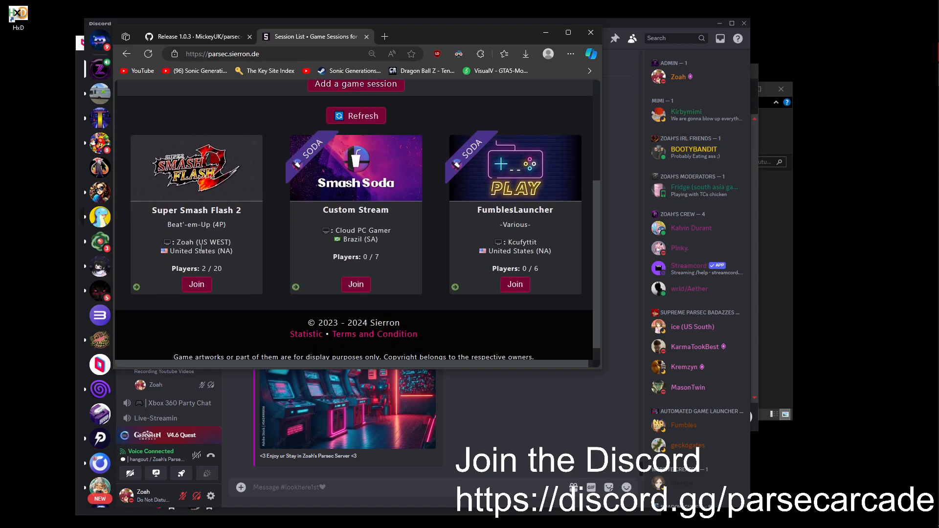
{"action": "scroll", "scroll_direction": "up", "scroll_amount": 3}
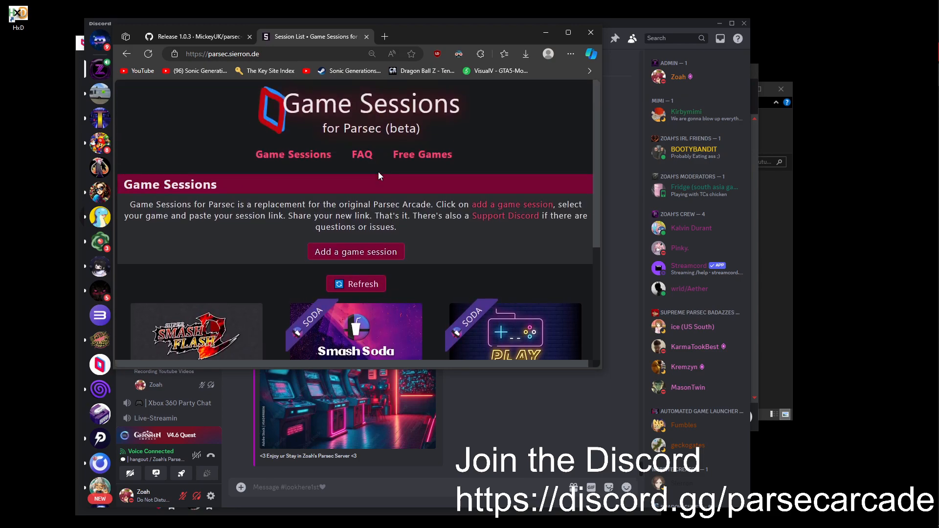
{"action": "mouse_move", "coordinate": [366, 36]}
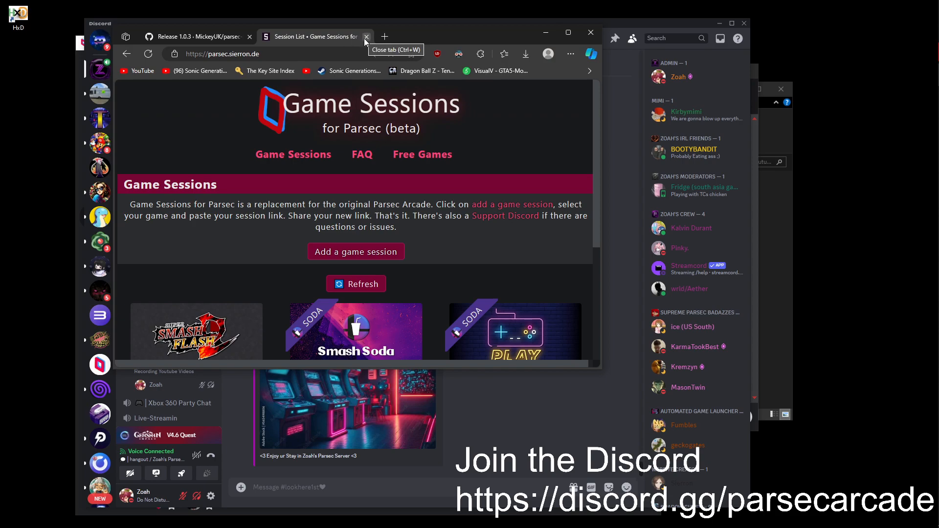
- Close the Game Sessions tab and the TSBAR arcade listing page
{"action": "left_click", "coordinate": [365, 37]}
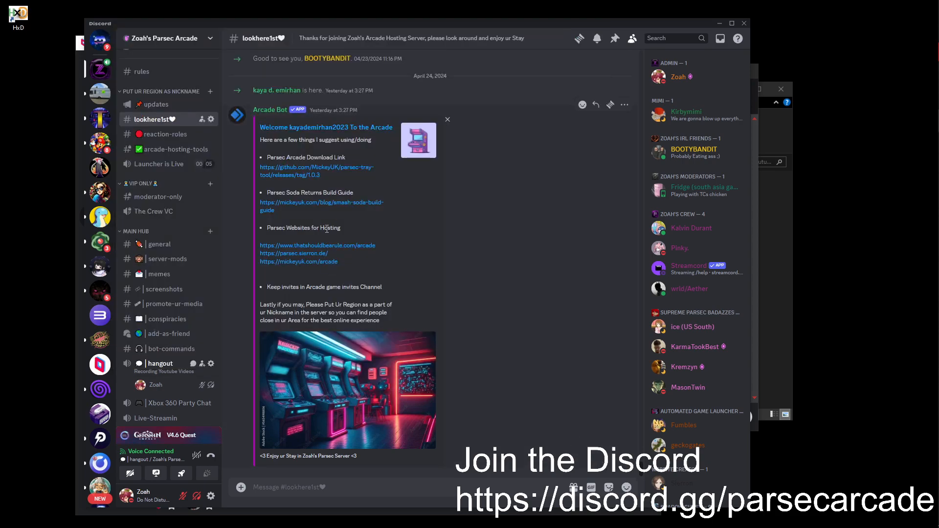
{"action": "mouse_move", "coordinate": [318, 246]}
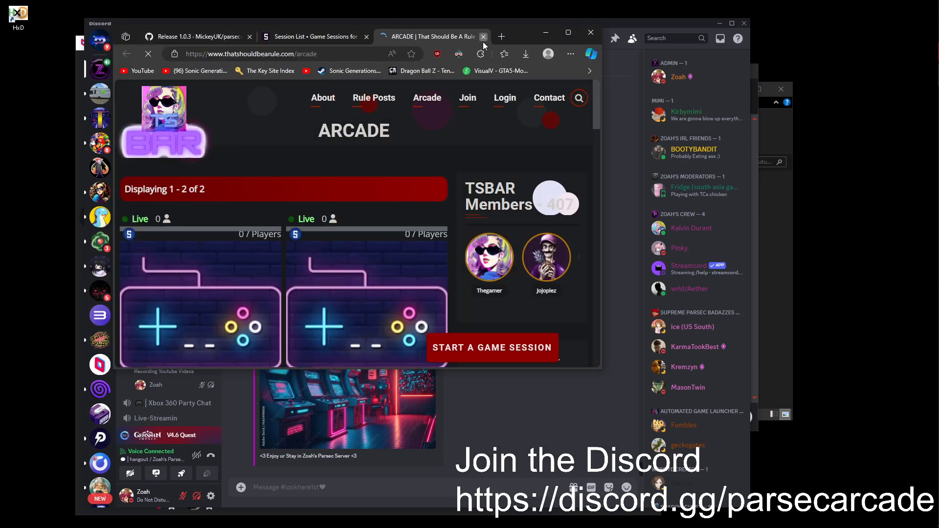
{"action": "left_click", "coordinate": [483, 35]}
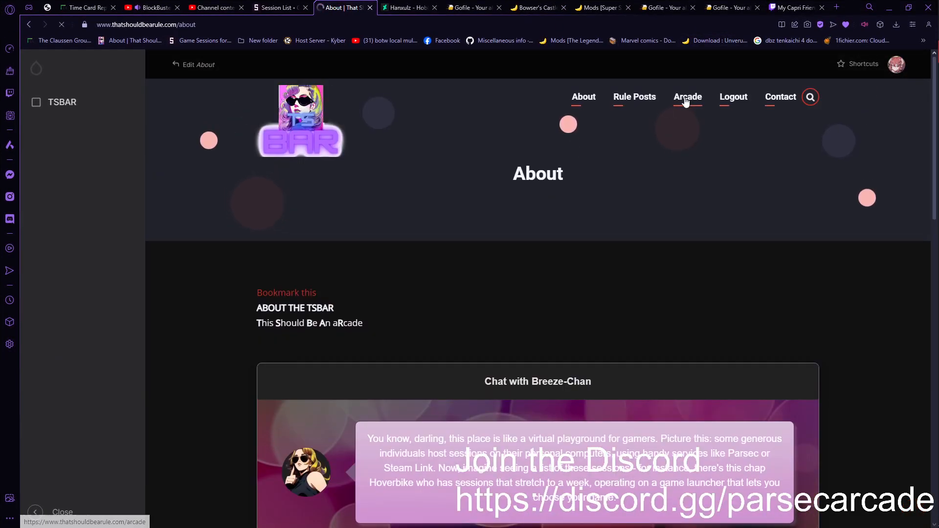
{"action": "mouse_move", "coordinate": [392, 314]}
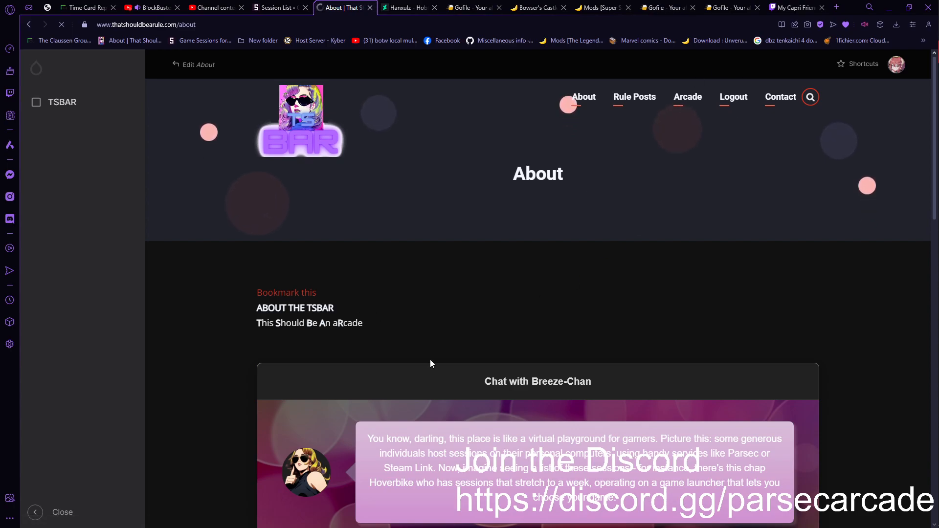
- Start a TSBAR game session from the Arcade and choose Putt Party as the game
{"action": "left_click", "coordinate": [687, 97]}
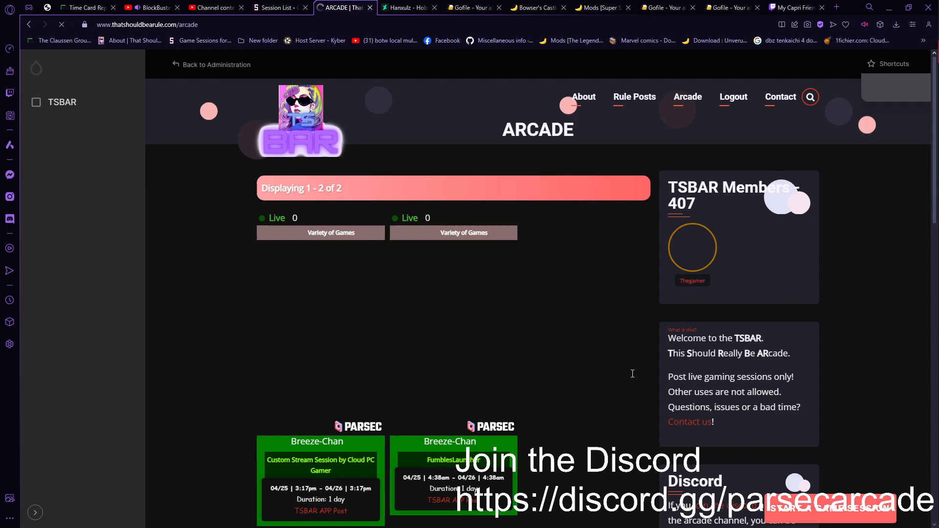
{"action": "scroll", "scroll_direction": "down", "scroll_amount": 3}
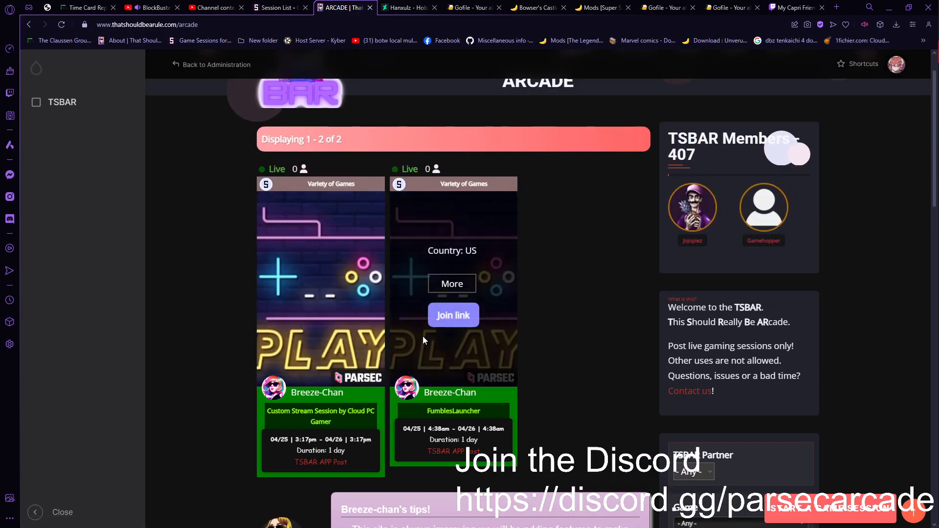
{"action": "scroll", "scroll_direction": "up", "scroll_amount": 3}
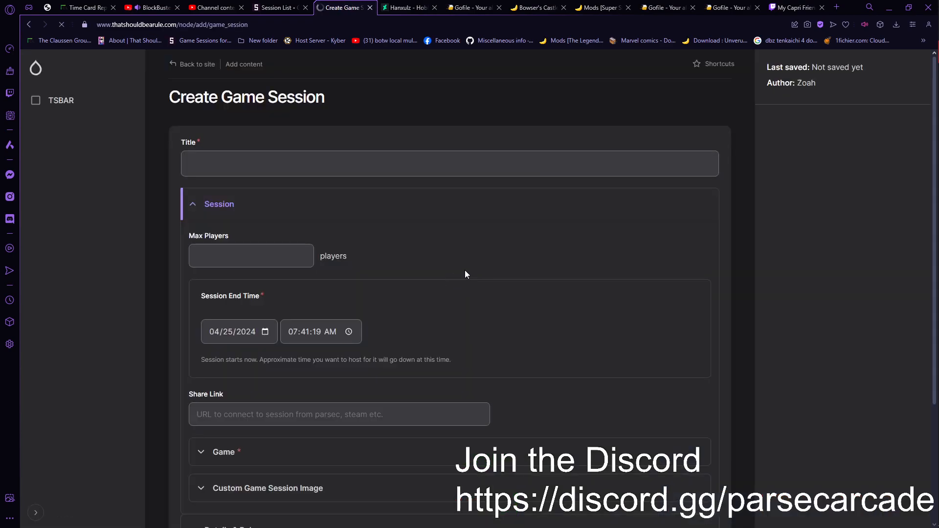
{"action": "left_click", "coordinate": [224, 452]}
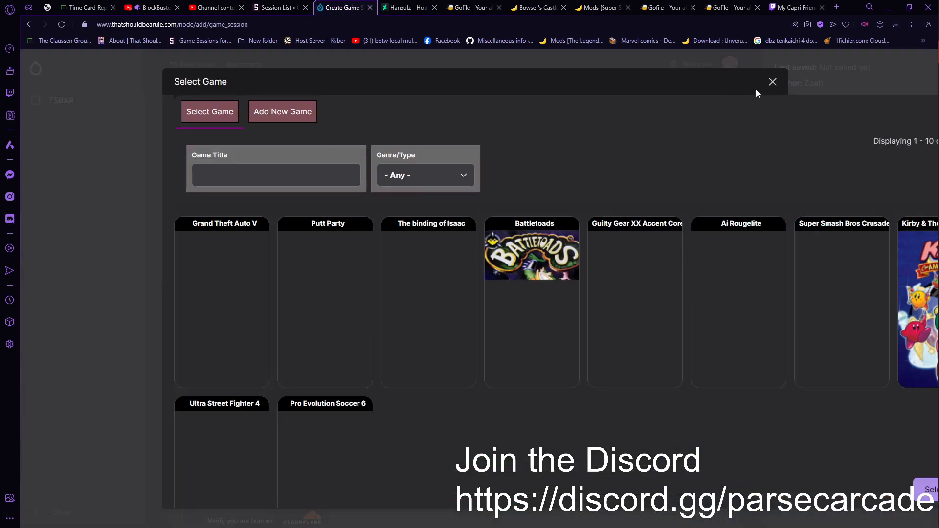
{"action": "scroll", "scroll_direction": "down", "scroll_amount": 3}
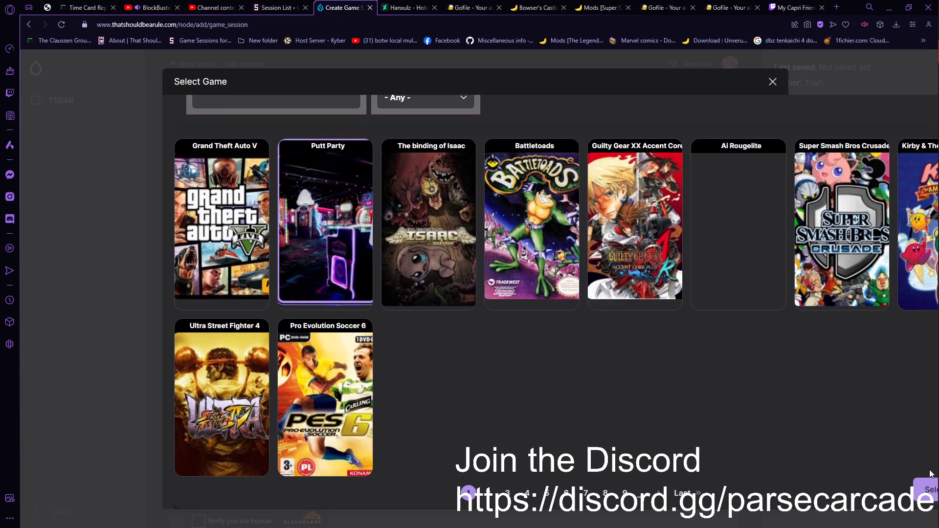
{"action": "left_click", "coordinate": [772, 81]}
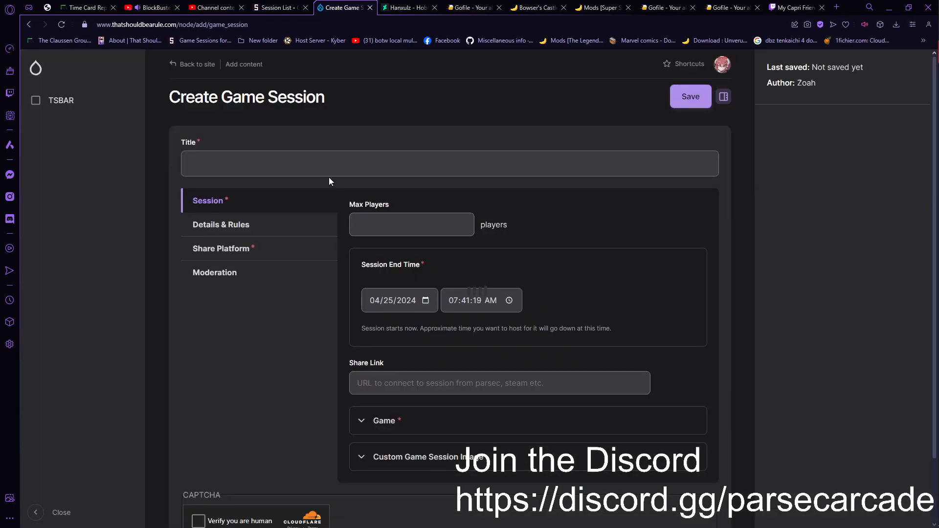
- Enter title '2P Zelda BotW Multiplayer Mod', 3 max players, End Time and the Parsec share link
{"action": "type", "text": "2P Zelda BotW Multiplayer Mod"}
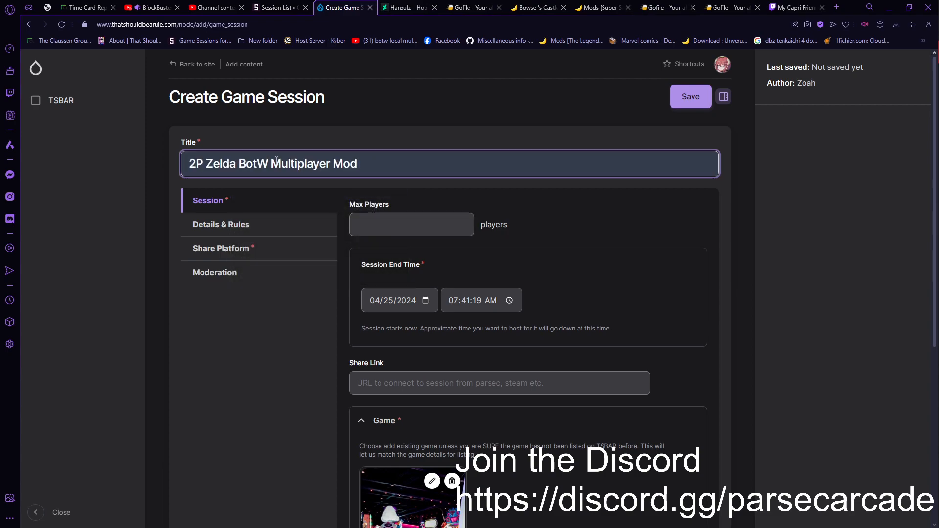
{"action": "left_click", "coordinate": [411, 224]}
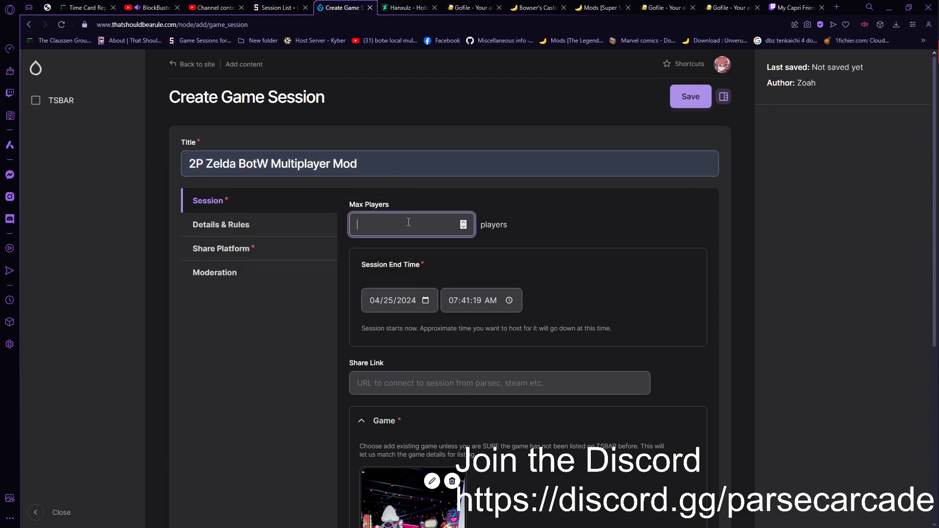
{"action": "type", "text": "3"}
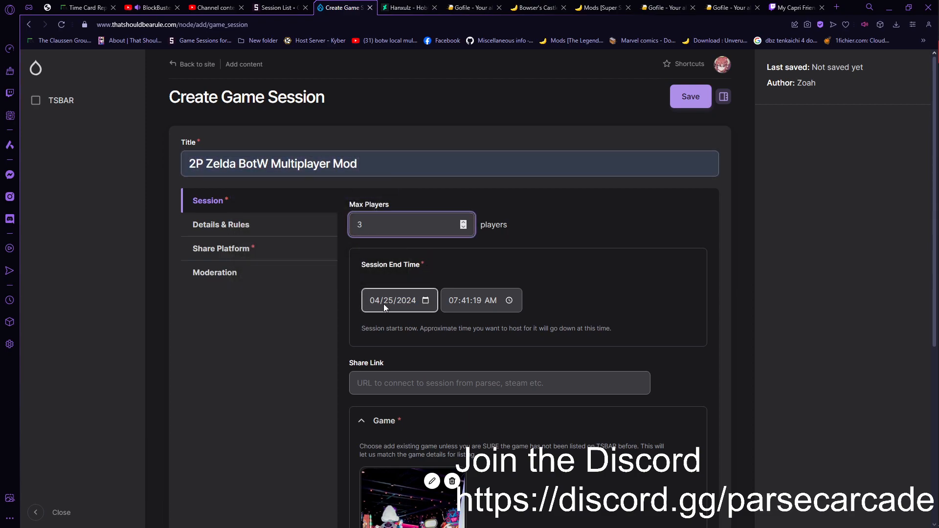
{"action": "left_click", "coordinate": [385, 300]}
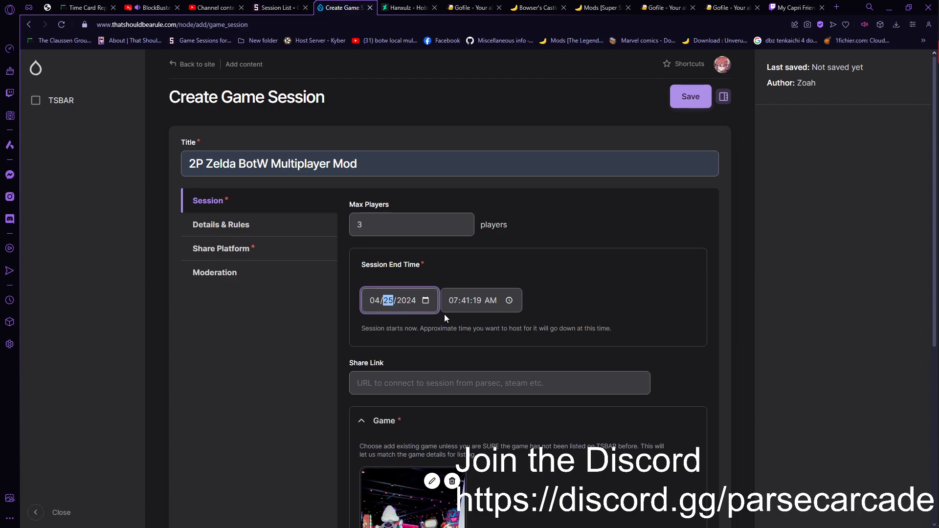
{"action": "left_click", "coordinate": [374, 299]}
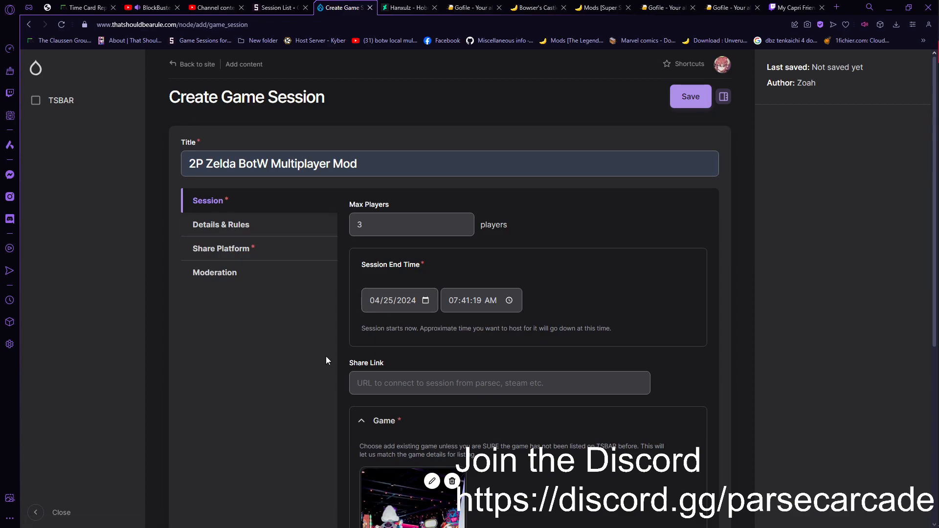
{"action": "scroll", "scroll_direction": "down", "scroll_amount": 3}
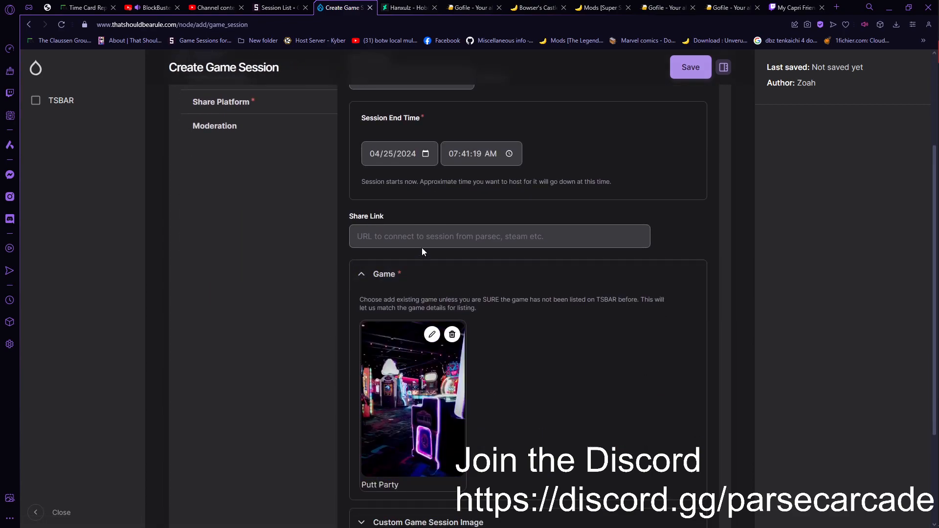
{"action": "type", "text": "https://parsec.gg/g/2d0xrNdKZTkj4CR9NpFUD9cdFP2/ec8a0e38/"}
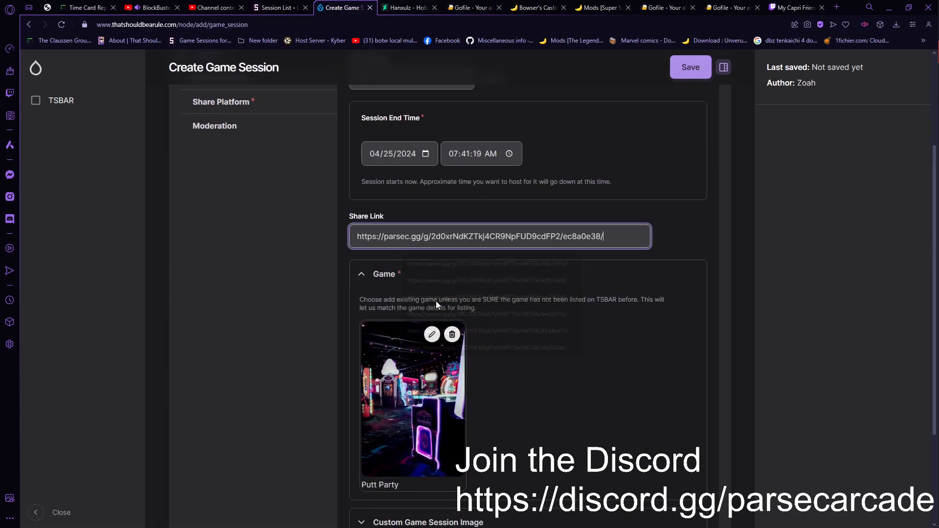
{"action": "scroll", "scroll_direction": "down", "scroll_amount": 3}
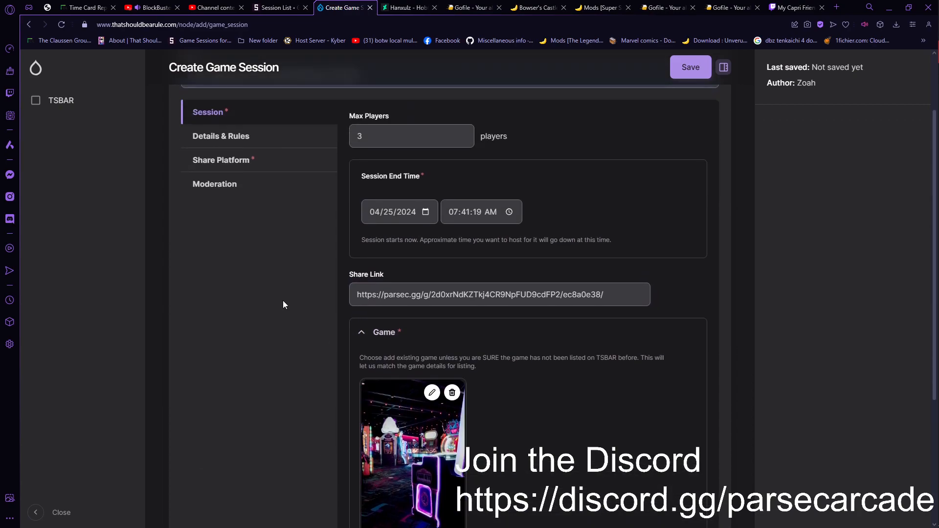
- Scroll the Details & Rules section past the Cloudflare captcha and back to the top
{"action": "left_click", "coordinate": [221, 136]}
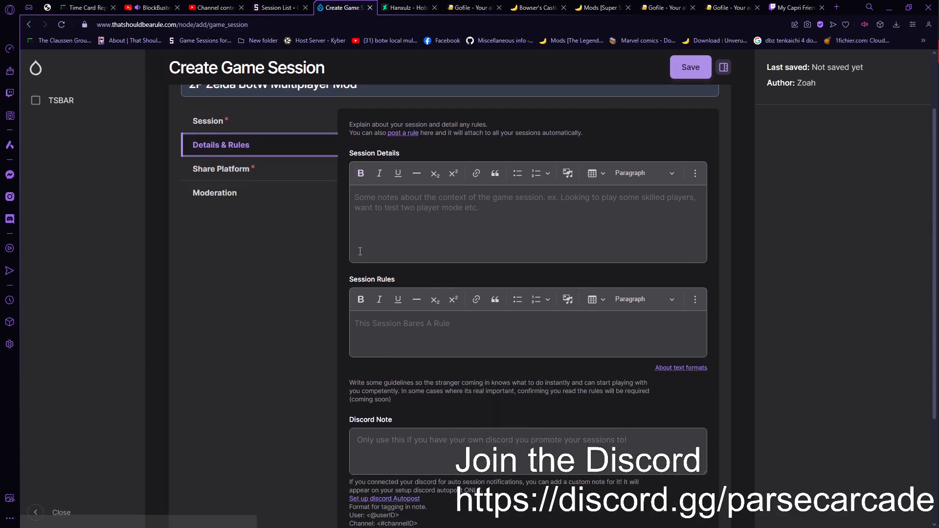
{"action": "scroll", "scroll_direction": "down", "scroll_amount": 3}
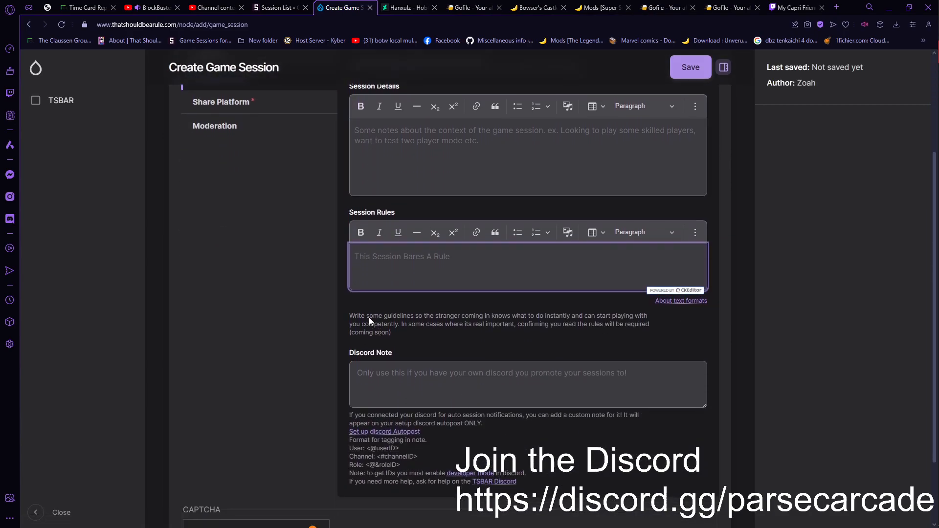
{"action": "scroll", "scroll_direction": "down", "scroll_amount": 3}
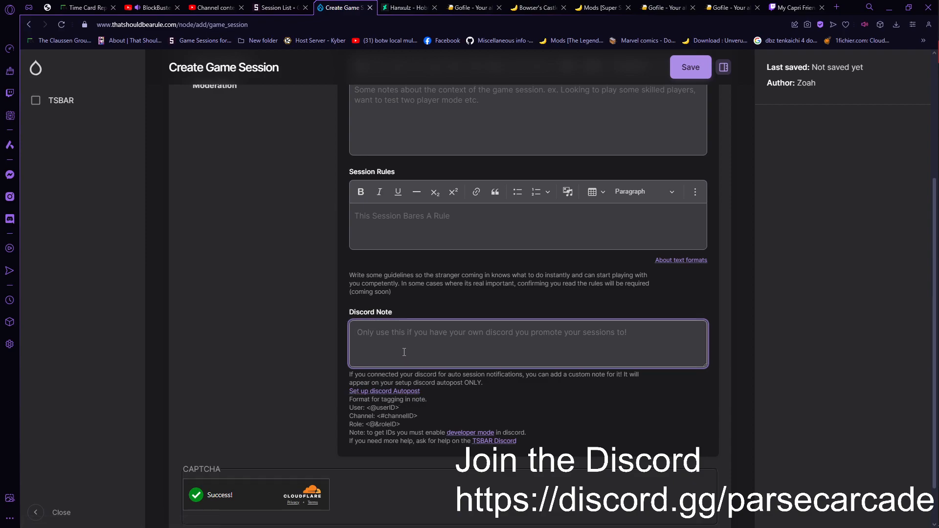
{"action": "mouse_move", "coordinate": [138, 298]}
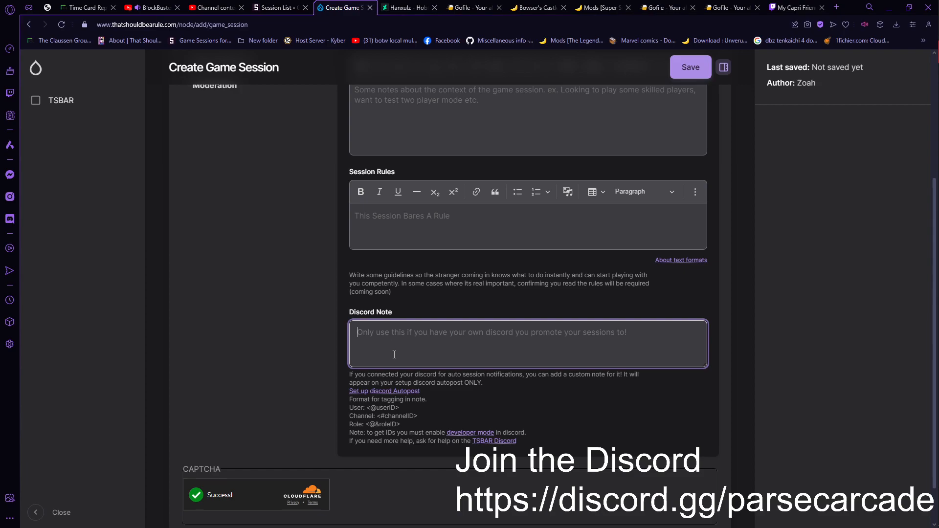
{"action": "scroll", "scroll_direction": "up", "scroll_amount": 3}
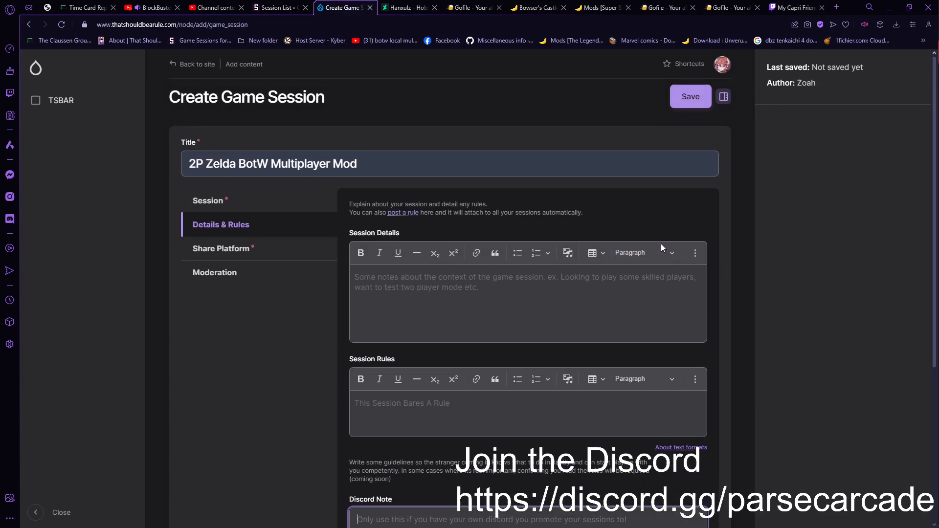
{"action": "scroll", "scroll_direction": "down", "scroll_amount": 3}
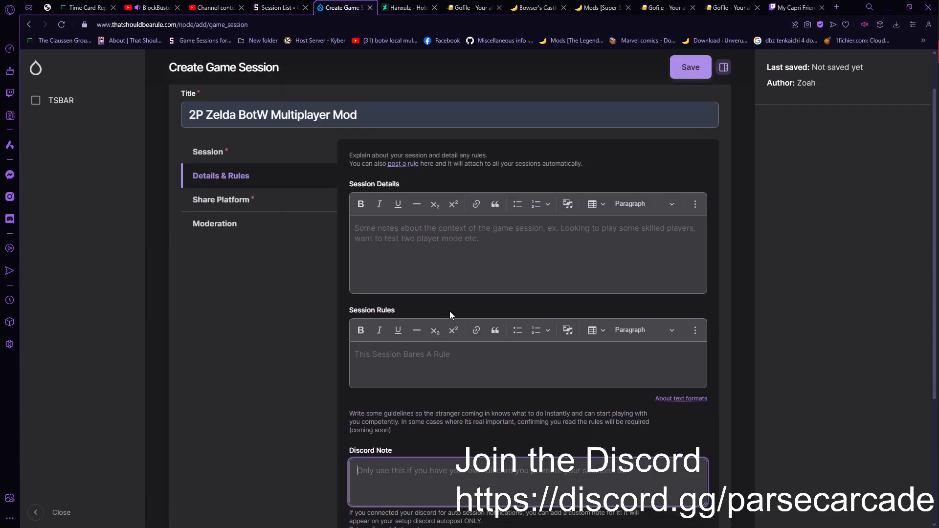
{"action": "scroll", "scroll_direction": "down", "scroll_amount": 3}
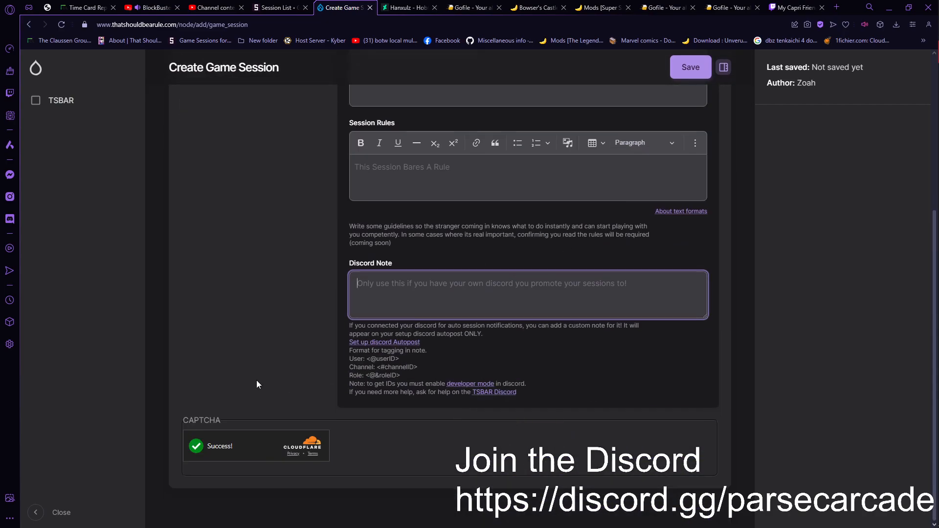
{"action": "scroll", "scroll_direction": "up", "scroll_amount": 3}
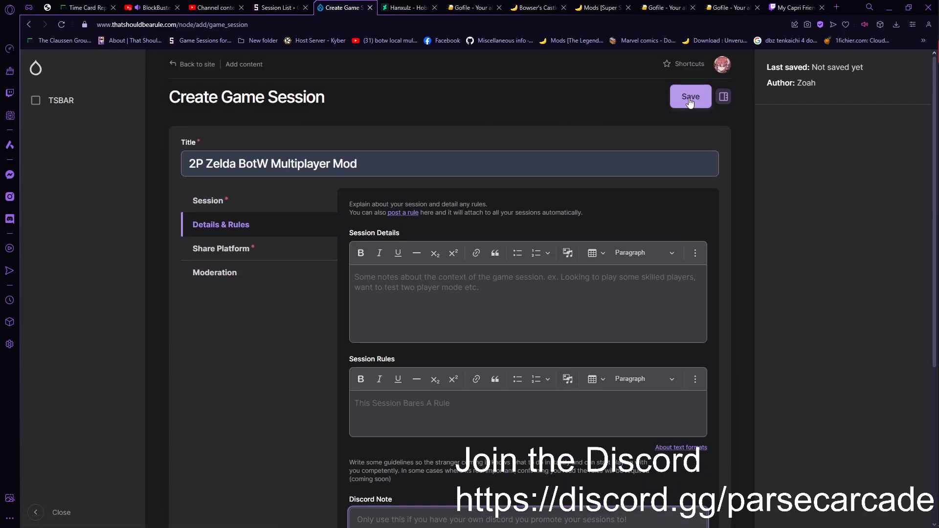
- Save the 2P Zelda BotW session, view the arcade listing, and open the Smash Soda guide link
{"action": "left_click", "coordinate": [690, 96]}
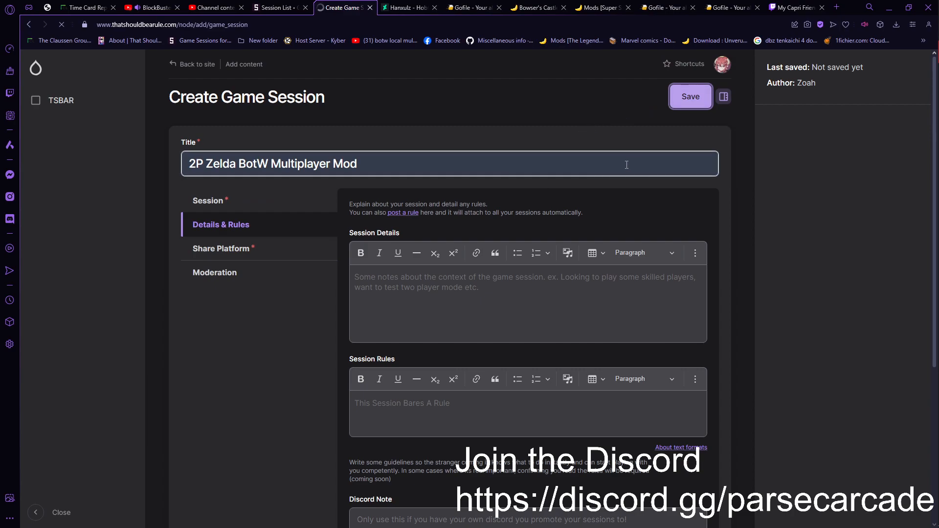
{"action": "left_click", "coordinate": [689, 95]}
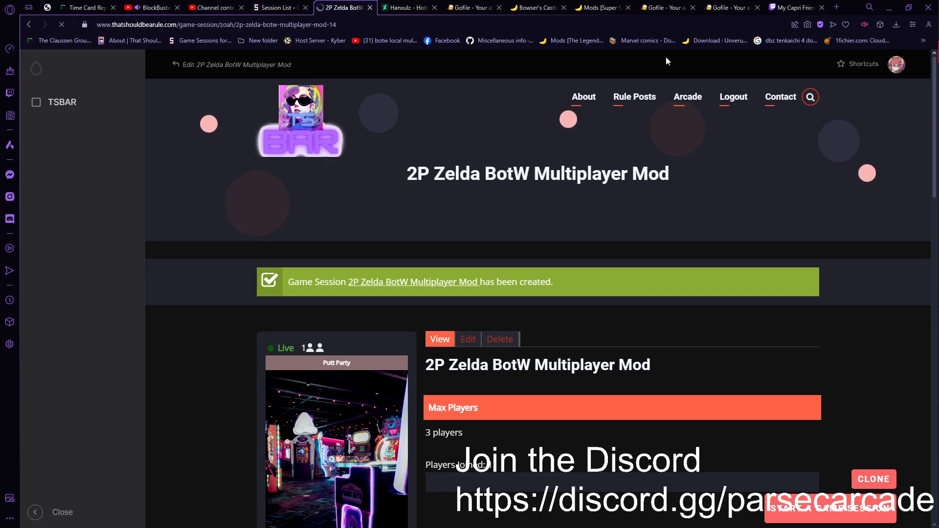
{"action": "left_click", "coordinate": [688, 96]}
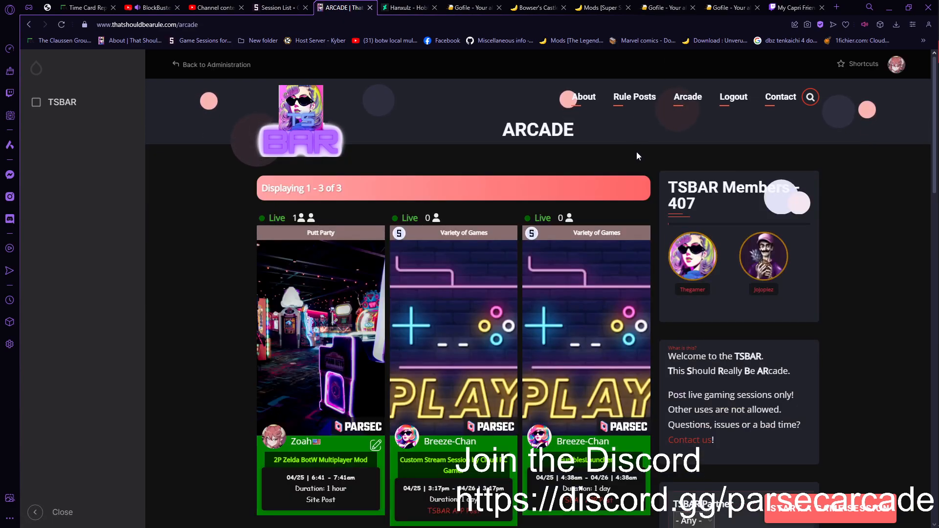
{"action": "scroll", "scroll_direction": "down", "scroll_amount": 3}
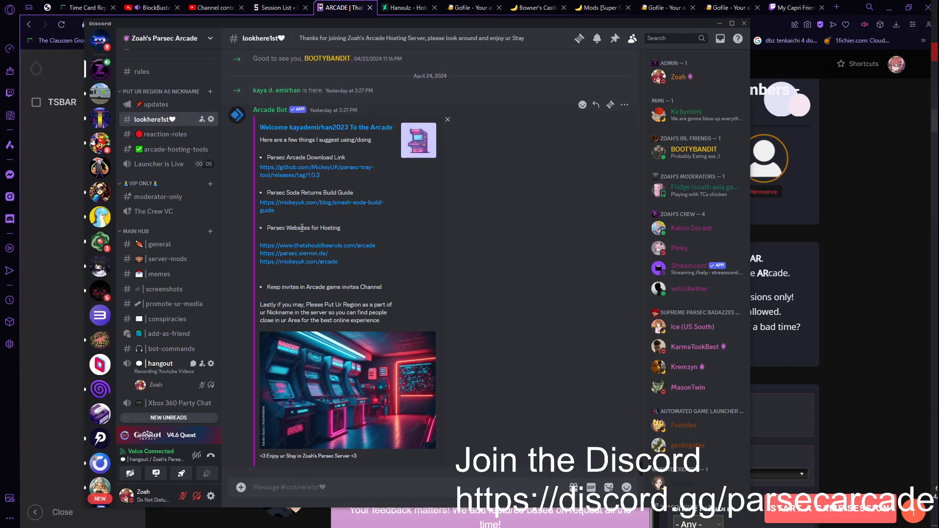
{"action": "mouse_move", "coordinate": [333, 211]}
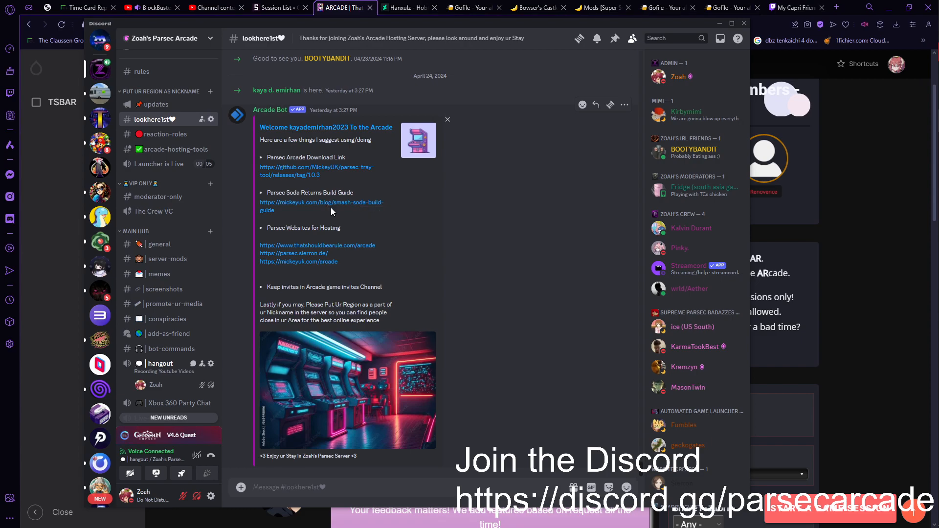
{"action": "left_click", "coordinate": [321, 206]}
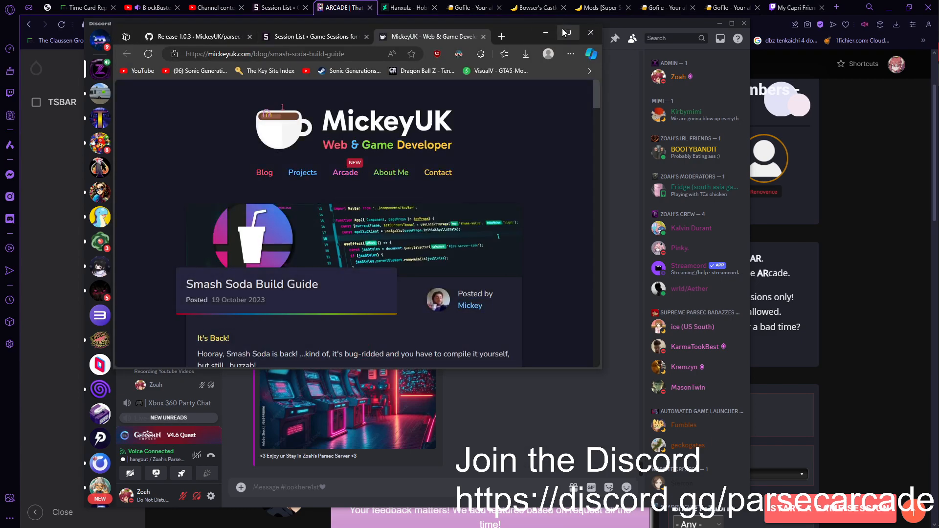
- Maximize Edge and scroll through the Smash Soda Build Guide introduction
{"action": "left_click", "coordinate": [566, 33]}
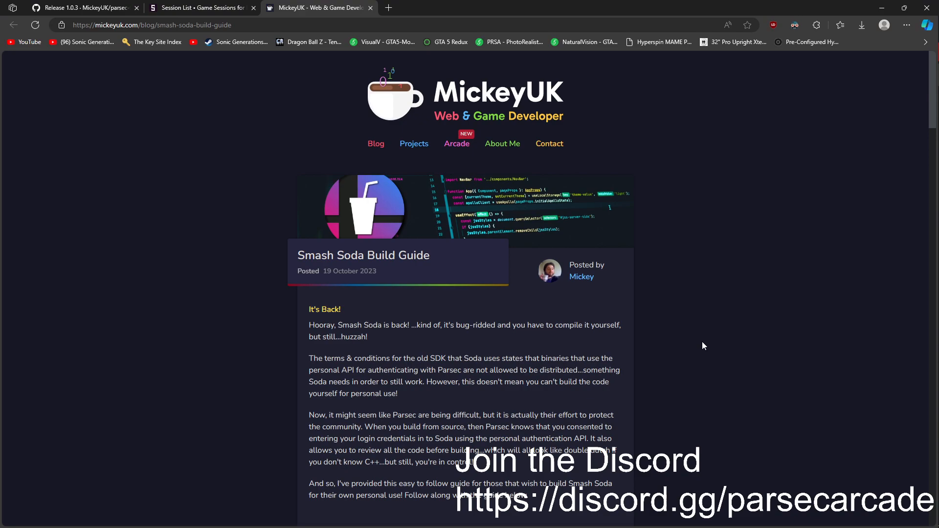
{"action": "scroll", "scroll_direction": "down", "scroll_amount": 3}
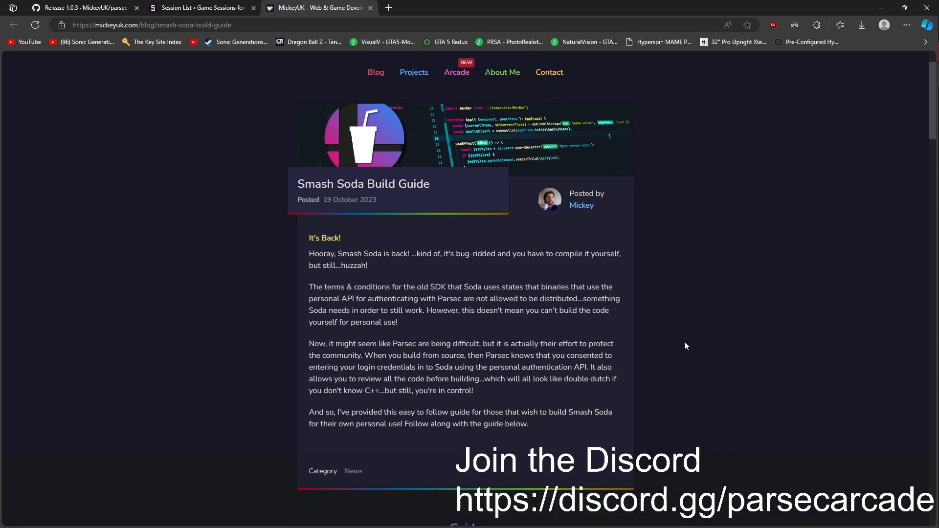
{"action": "scroll", "scroll_direction": "down", "scroll_amount": 3}
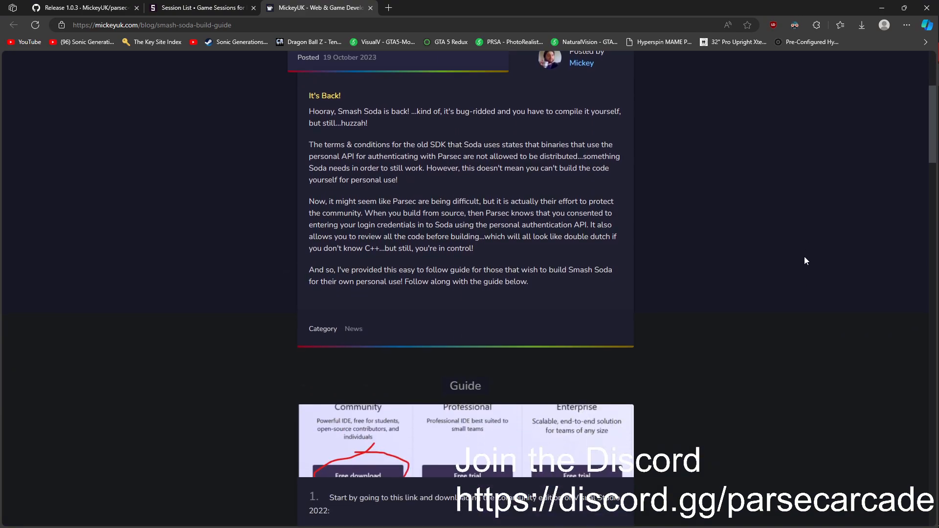
{"action": "scroll", "scroll_direction": "up", "scroll_amount": 3}
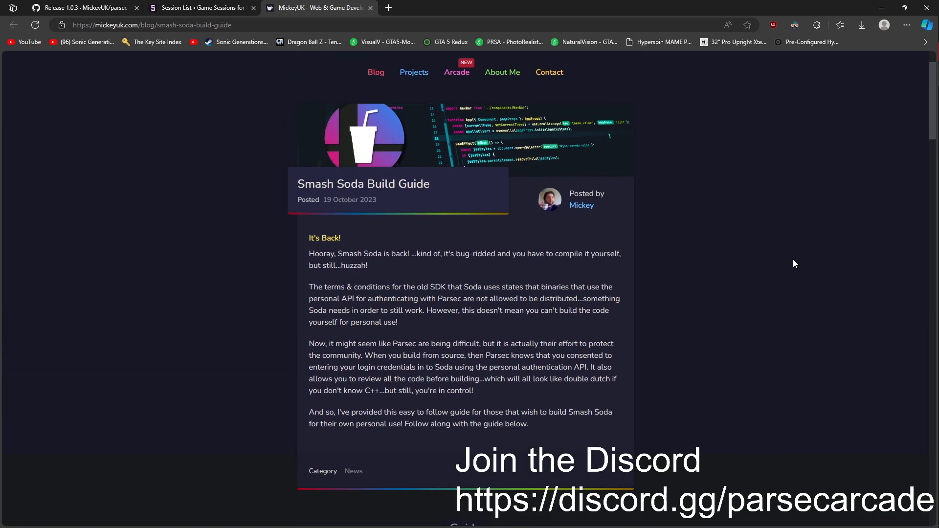
{"action": "mouse_move", "coordinate": [776, 274]}
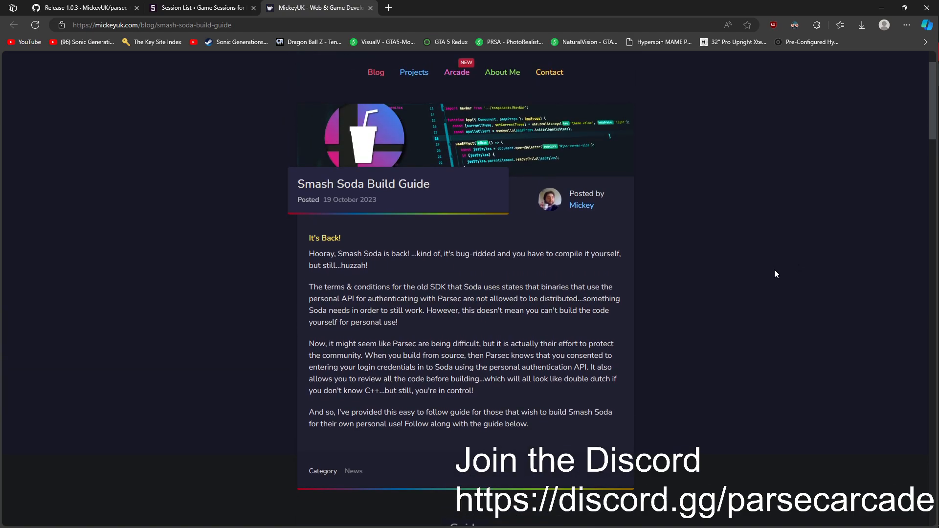
{"action": "scroll", "scroll_direction": "down", "scroll_amount": 3}
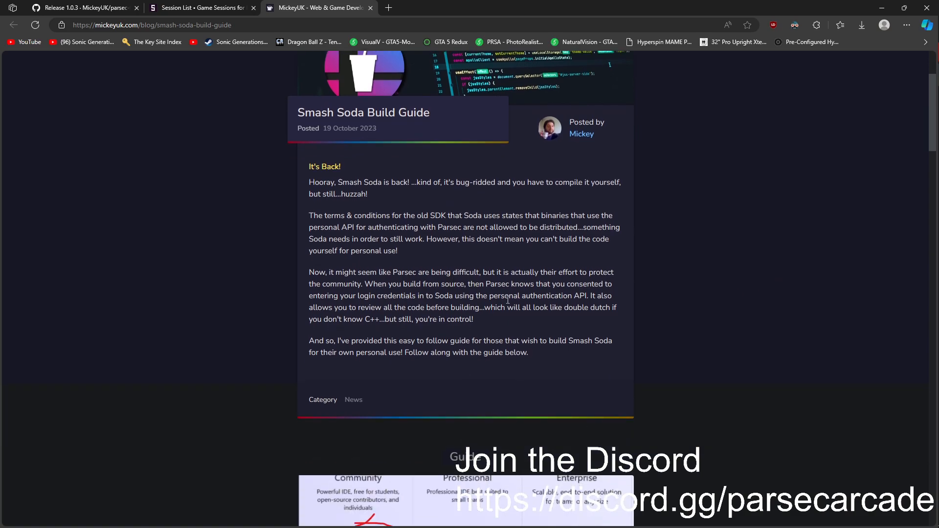
{"action": "mouse_move", "coordinate": [553, 254]}
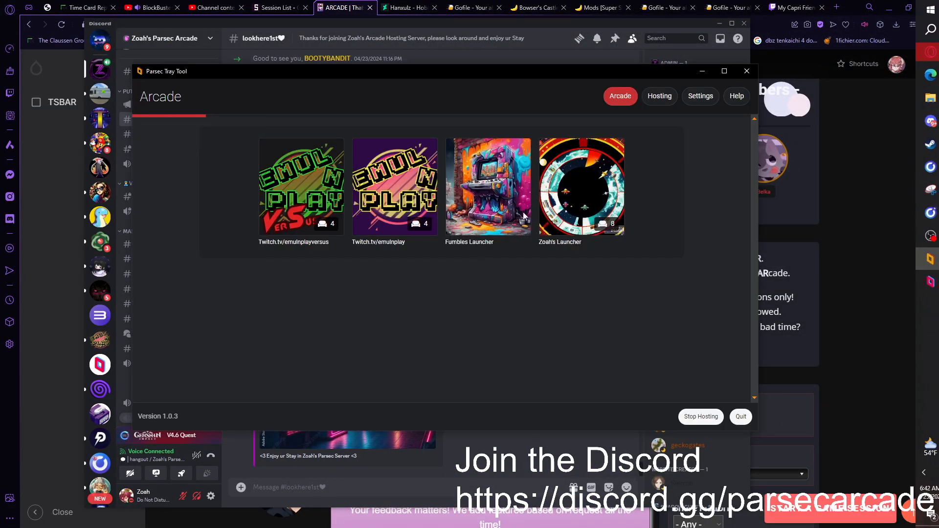
{"action": "mouse_move", "coordinate": [659, 96]}
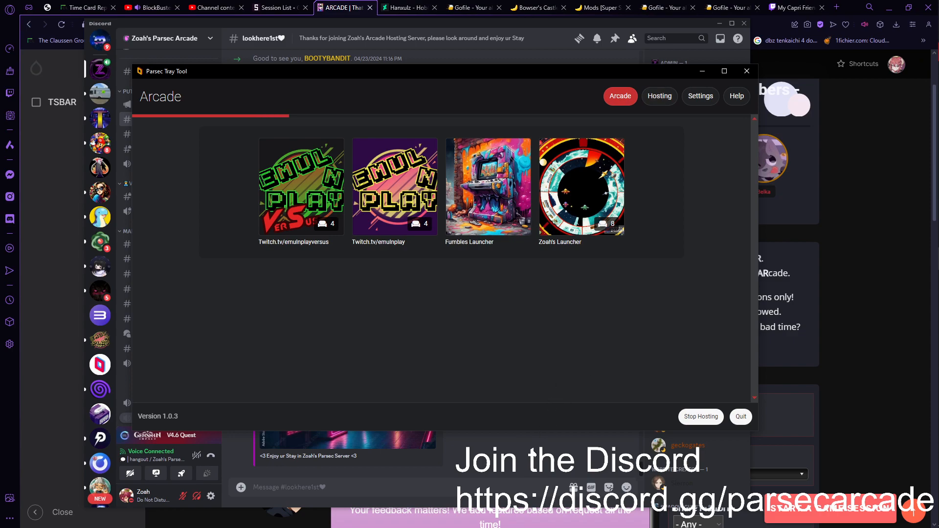
{"action": "left_click", "coordinate": [746, 70]}
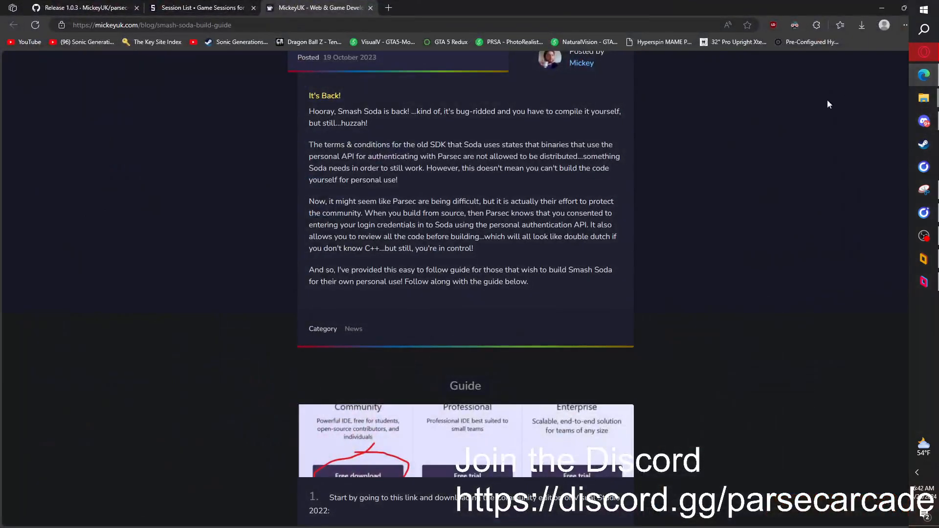
{"action": "scroll", "scroll_direction": "down", "scroll_amount": 3}
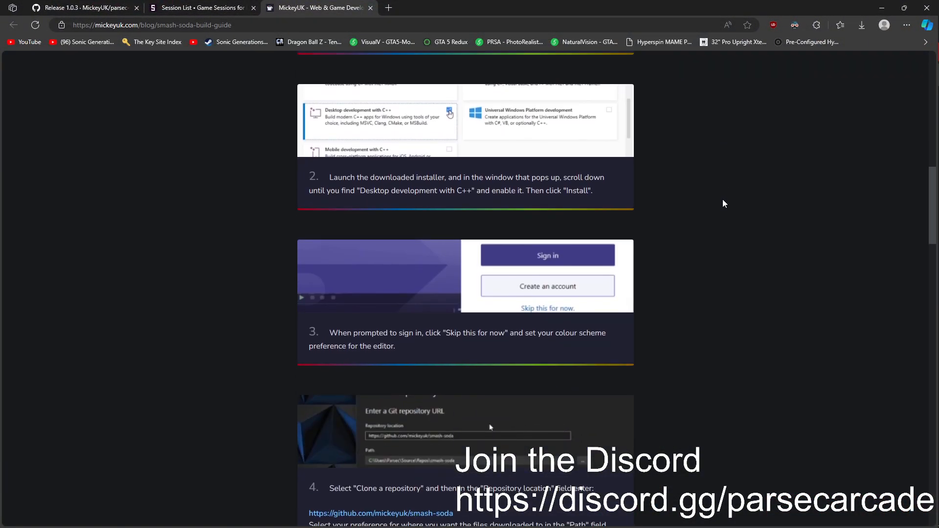
{"action": "scroll", "scroll_direction": "down", "scroll_amount": 3}
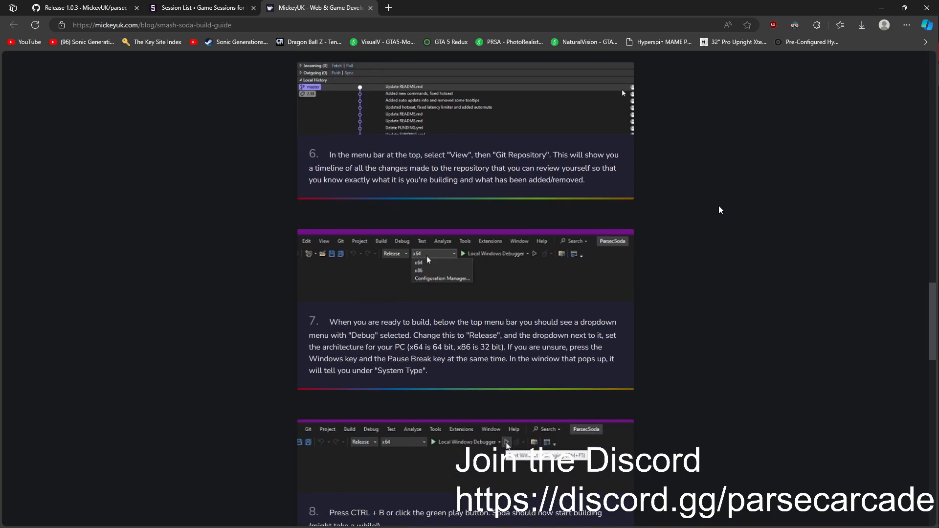
{"action": "scroll", "scroll_direction": "down", "scroll_amount": 3}
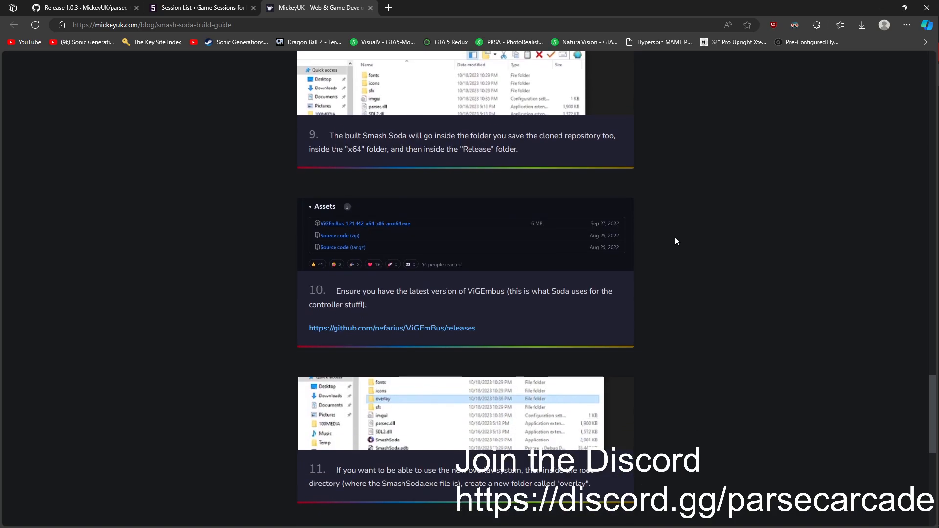
{"action": "scroll", "scroll_direction": "down", "scroll_amount": 3}
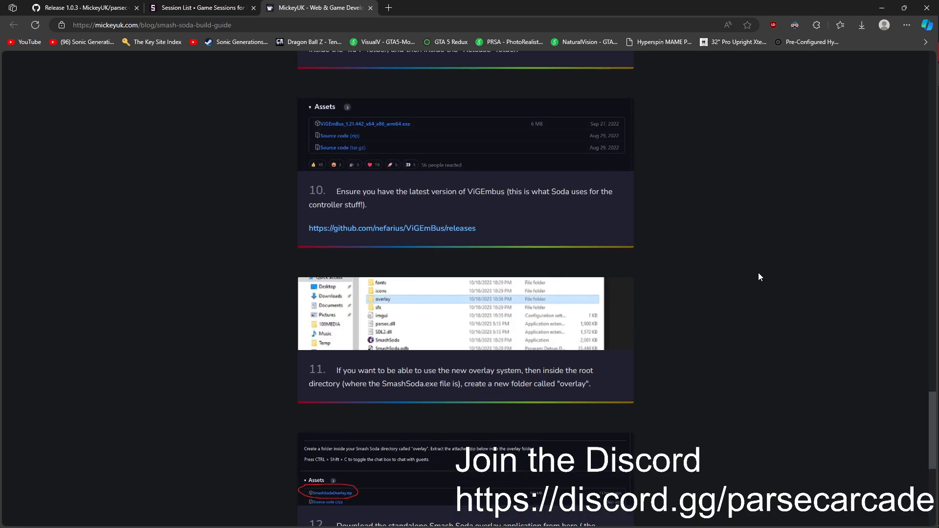
{"action": "scroll", "scroll_direction": "up", "scroll_amount": 3}
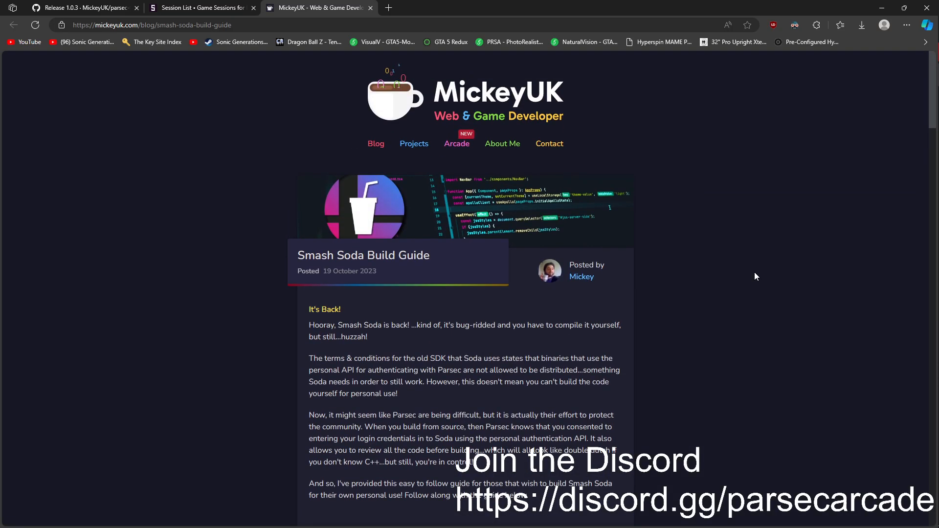
{"action": "scroll", "scroll_direction": "down", "scroll_amount": 3}
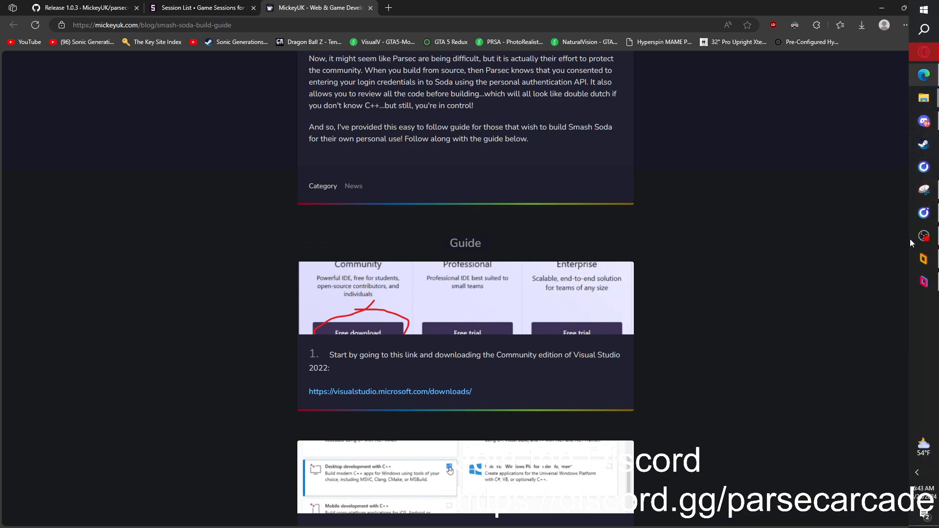
{"action": "mouse_move", "coordinate": [929, 131]}
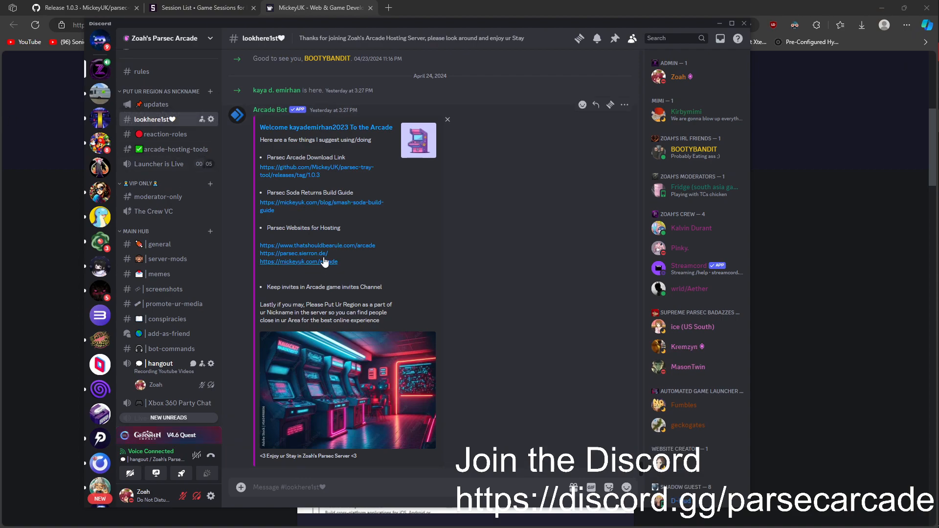
- Open the mickeyuk.com/arcade link from Discord, then hide the Parsec Tray Tool window again
{"action": "left_click", "coordinate": [297, 262]}
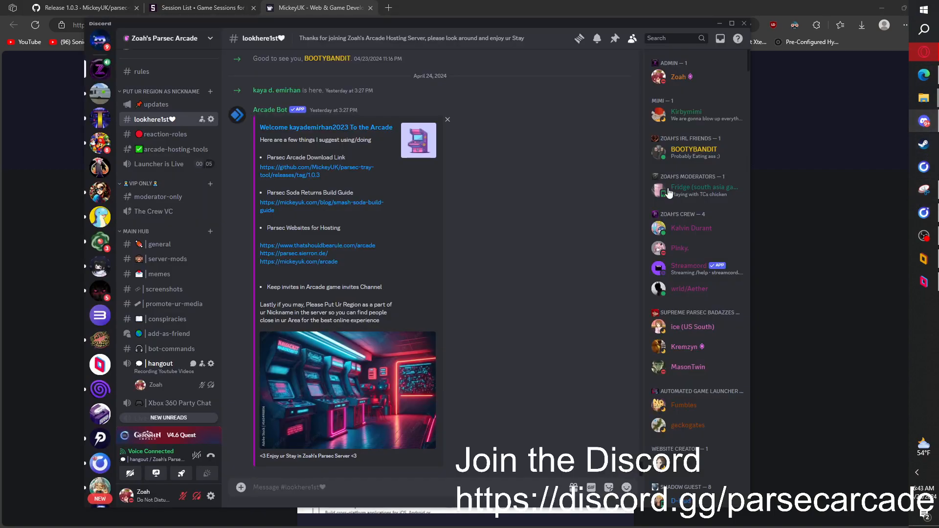
{"action": "mouse_move", "coordinate": [629, 225]}
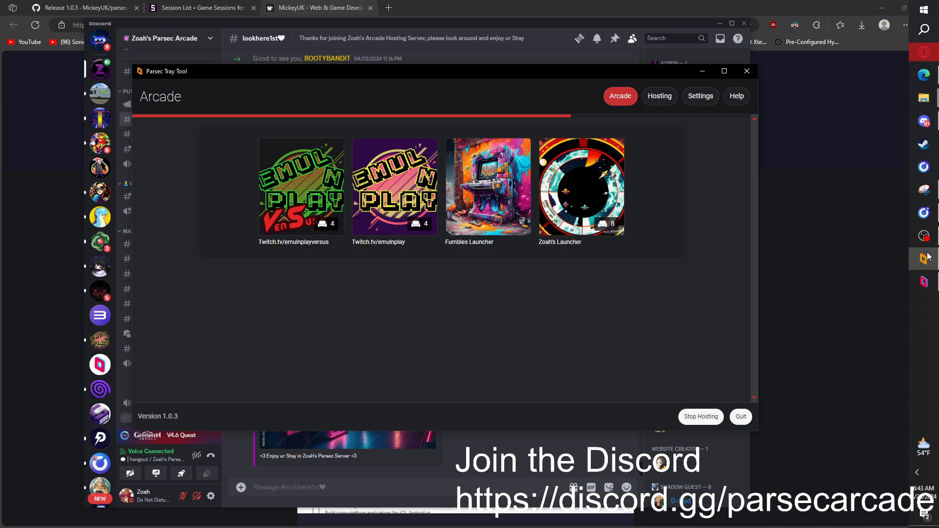
{"action": "left_click", "coordinate": [745, 71]}
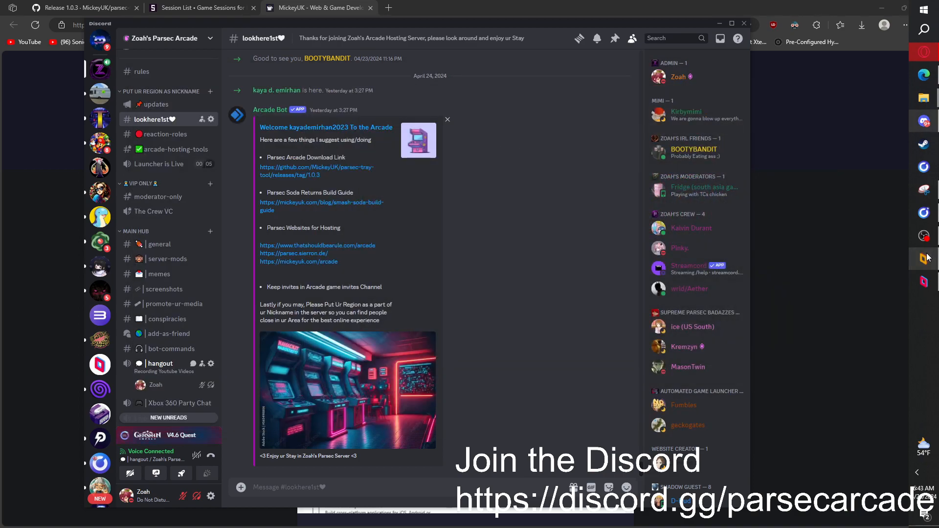
{"action": "mouse_move", "coordinate": [501, 204]}
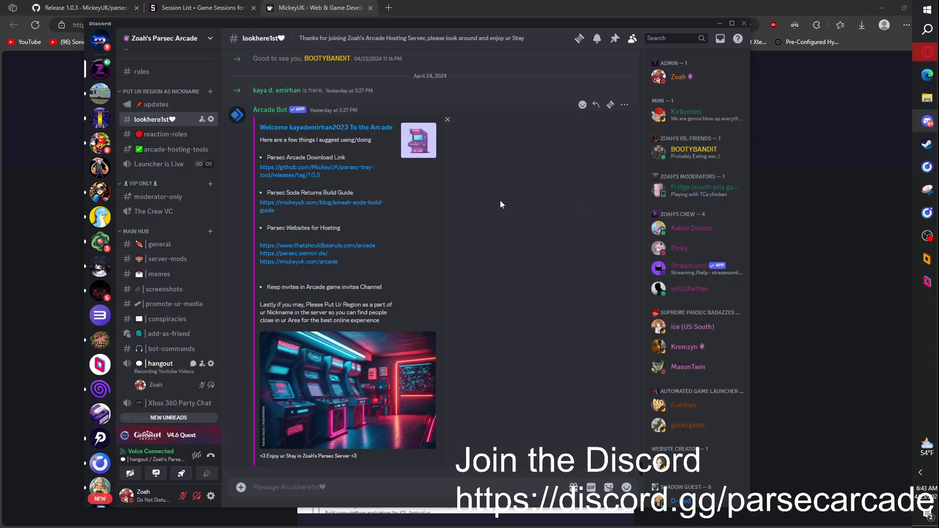
{"action": "mouse_move", "coordinate": [389, 216]}
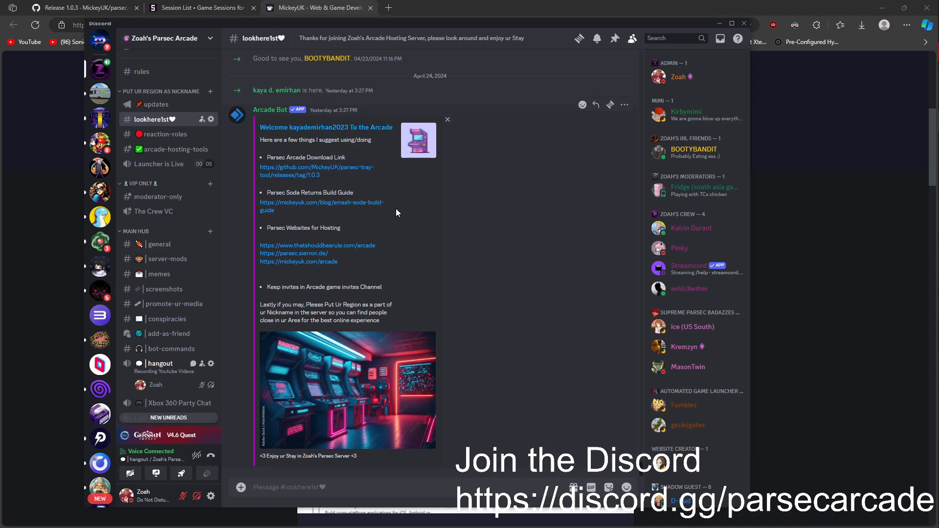
{"action": "mouse_move", "coordinate": [490, 261]}
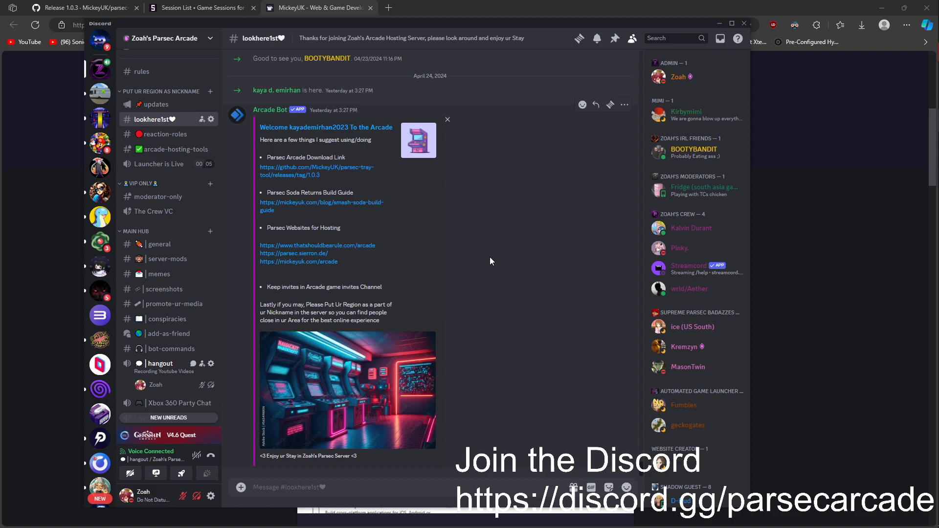